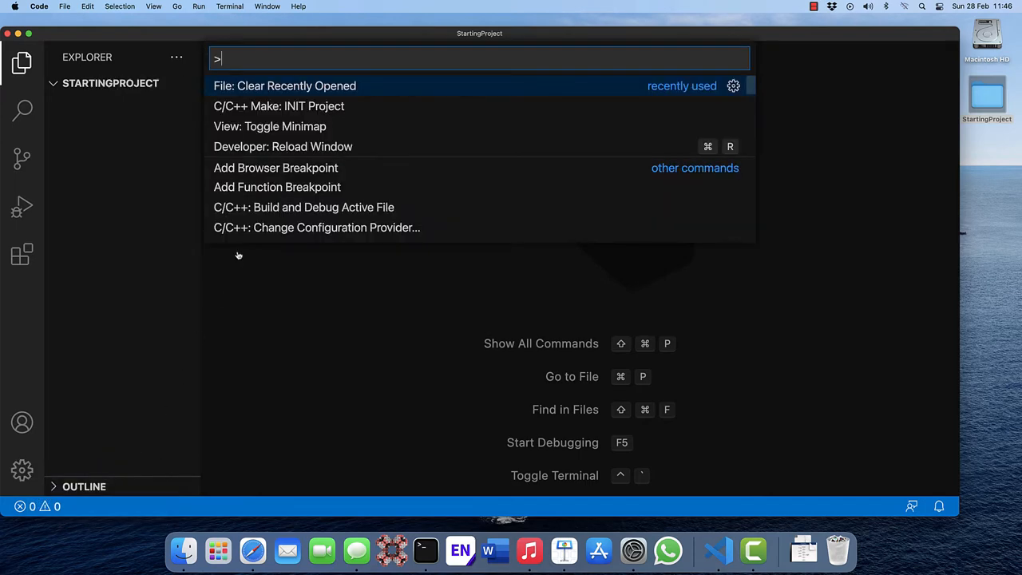
Initialise the StartingProject make project with its Makefile, obj and src folders in the Explorer
key(Escape)
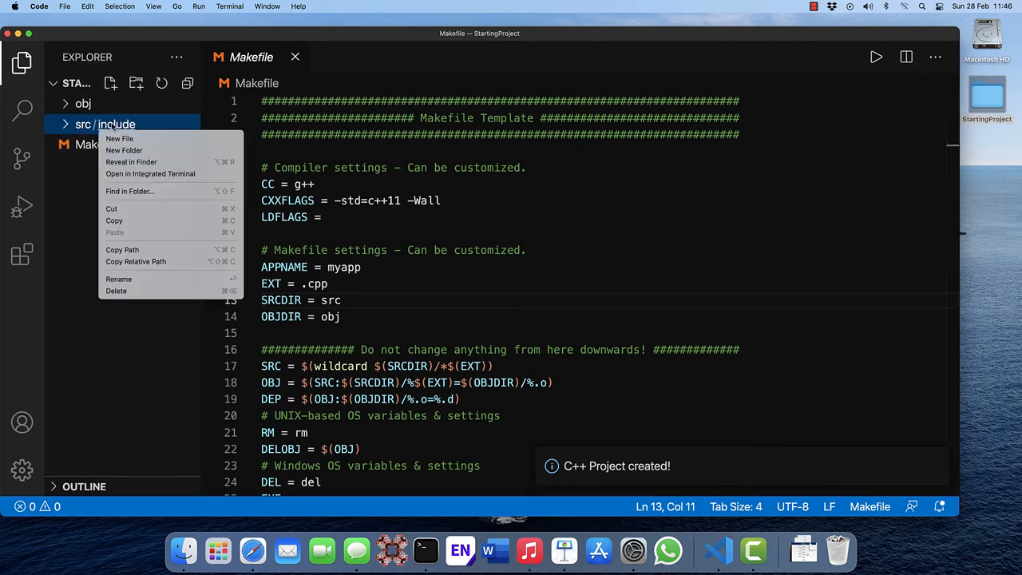
click(148, 203)
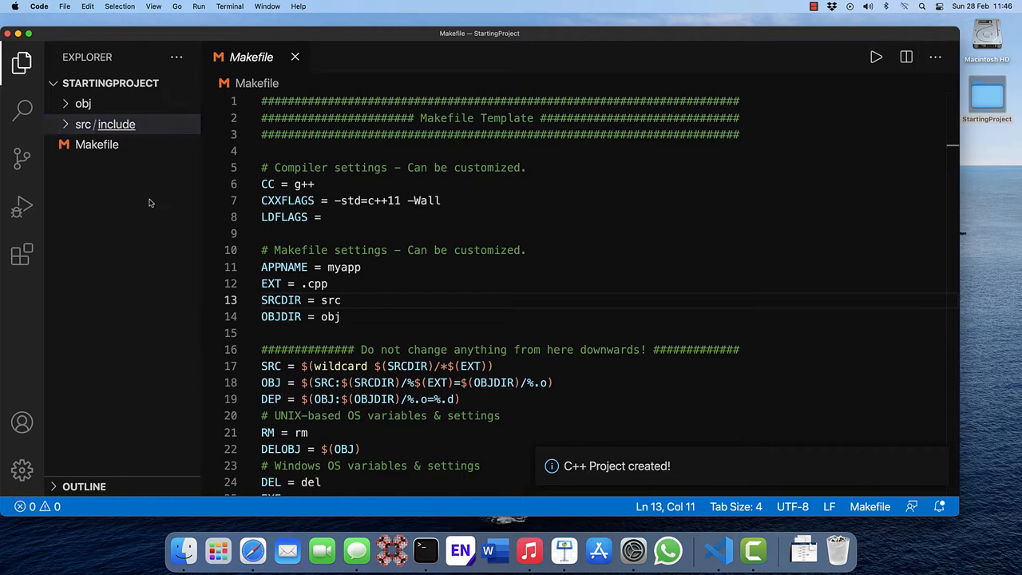
click(83, 125)
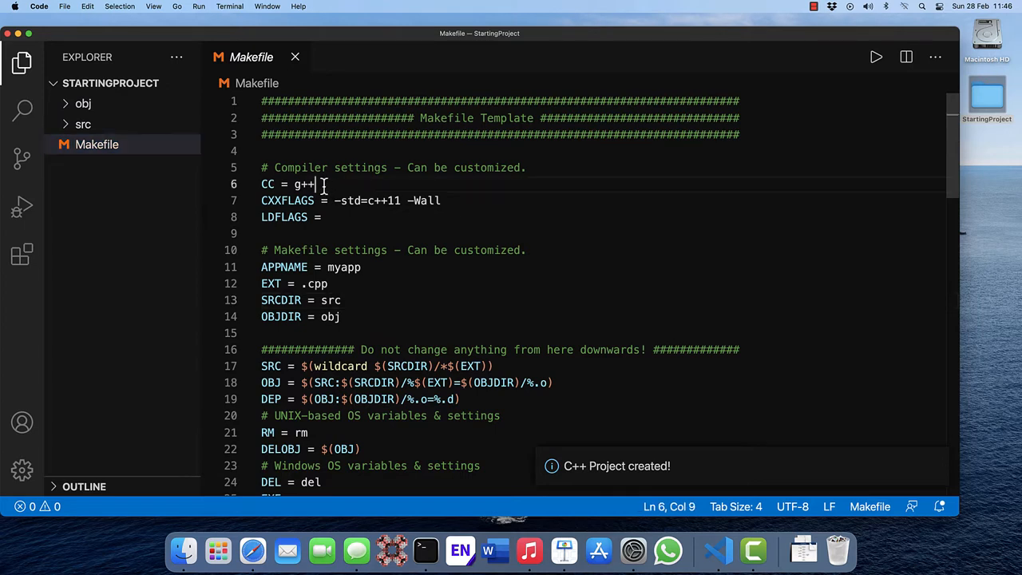
Set CC = gfortran, CPP = gfortran -cpp and CXXFLAGS = -g -O0 -Wall -Wextra -Wshadow -pedantic in the Makefile
text(fortran)
text(CPP =)
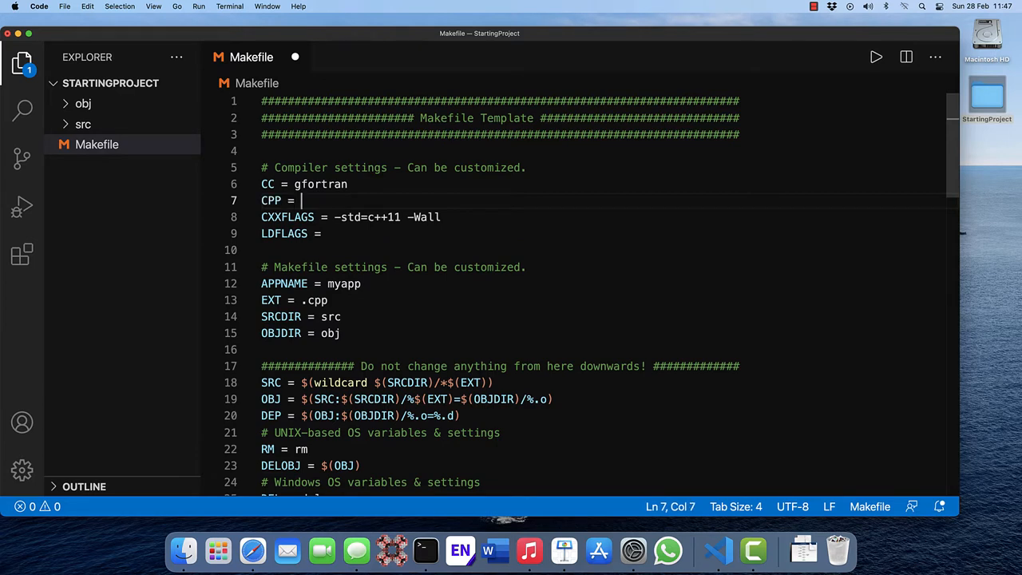
text(gfortran -cpp)
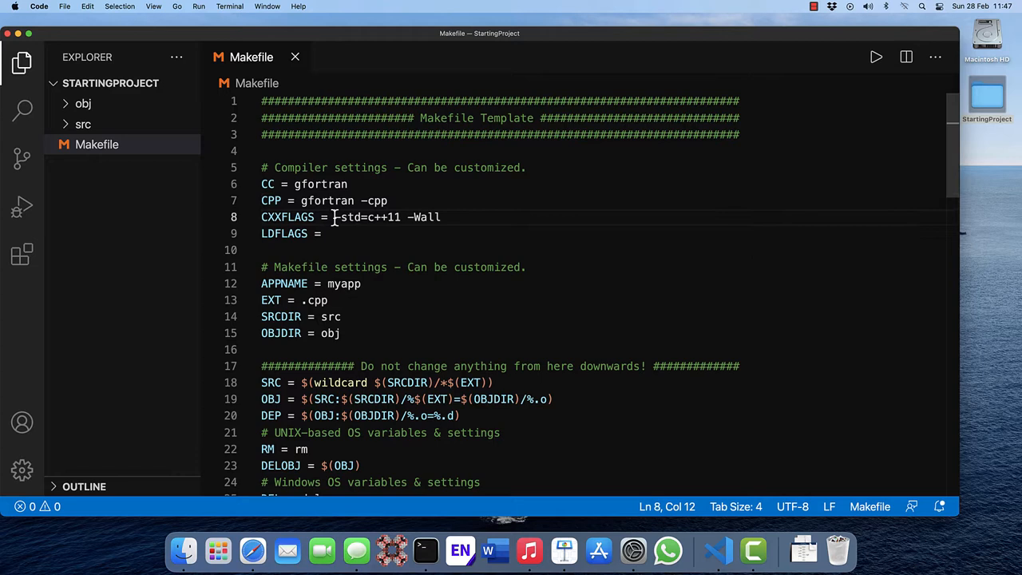
text(-g -O0 -Wall -Wextra -Wshadow -pedantic)
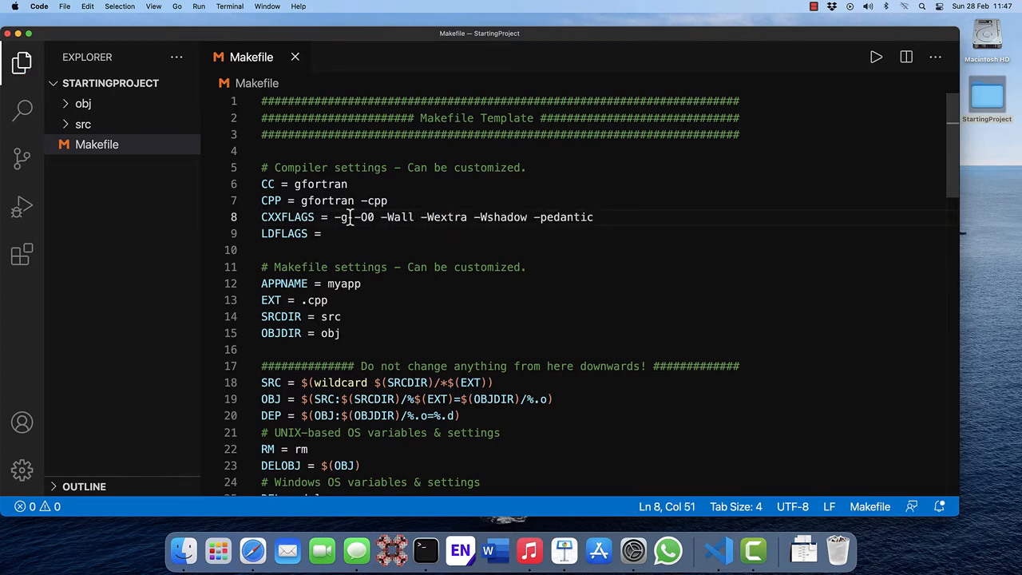
mouse_move(479, 257)
text(f90)
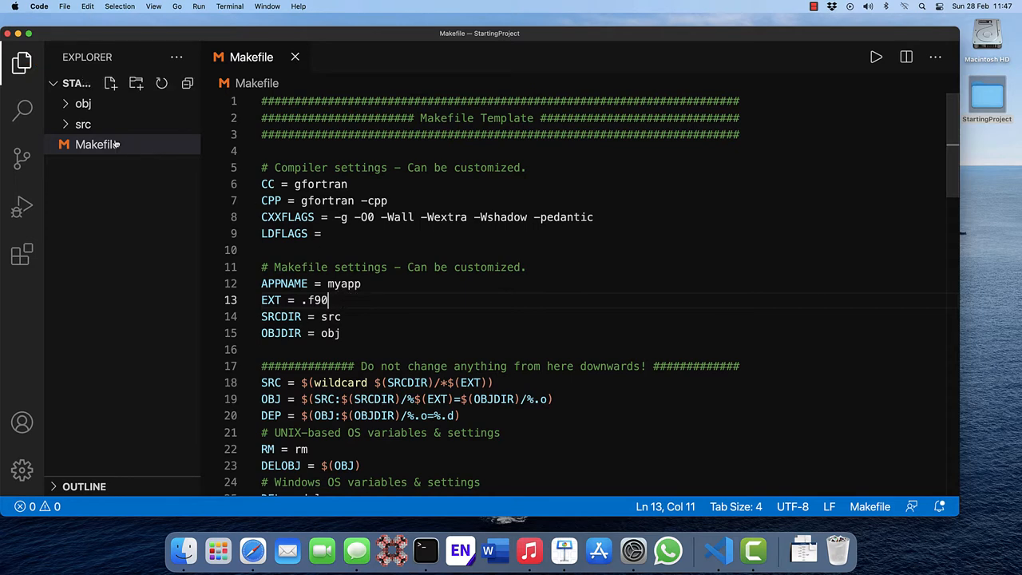
Create src/main.f90 holding an empty Fortran program skeleton with implicit none
click(111, 83)
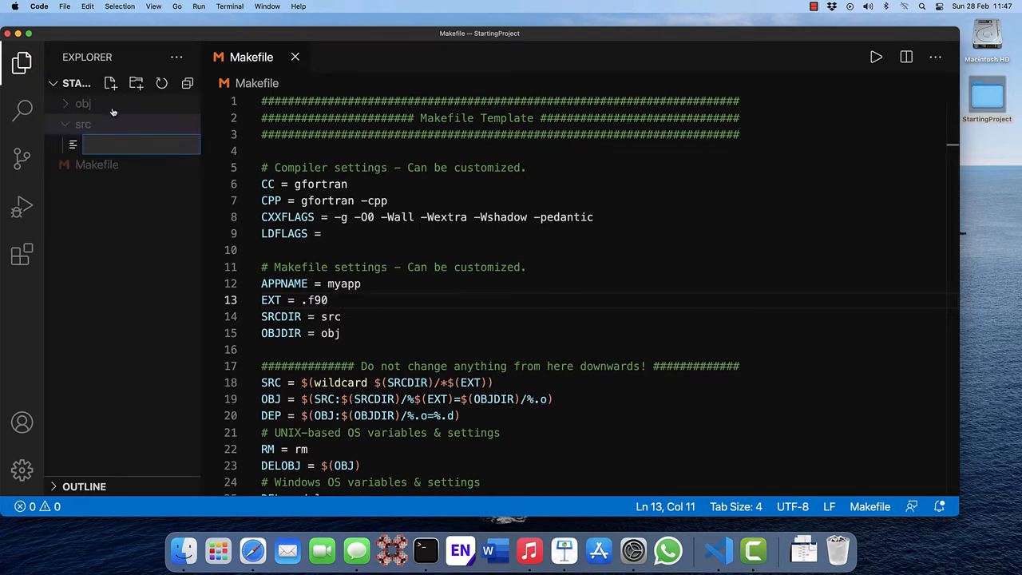
text(main.f90)
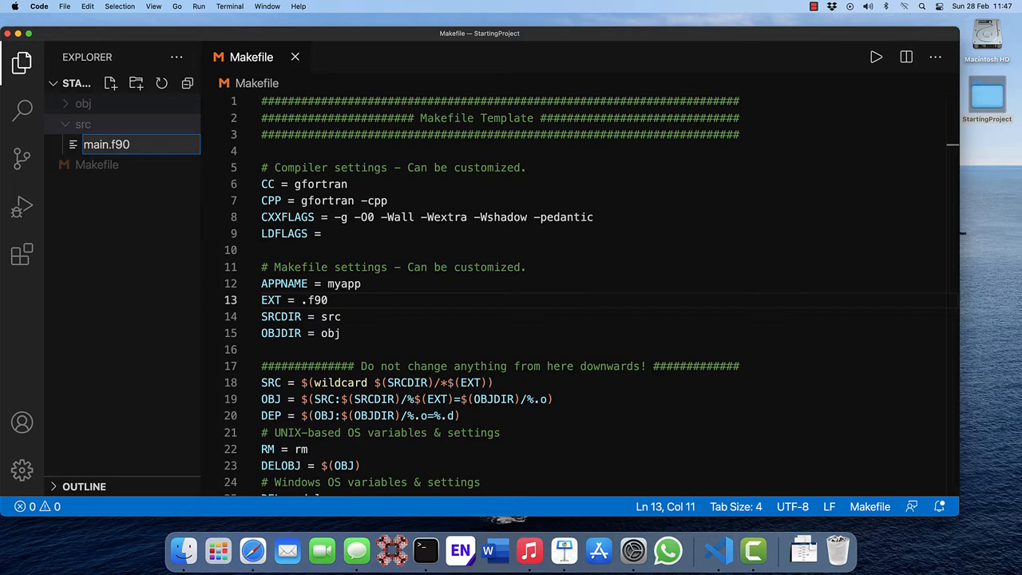
text(program name)
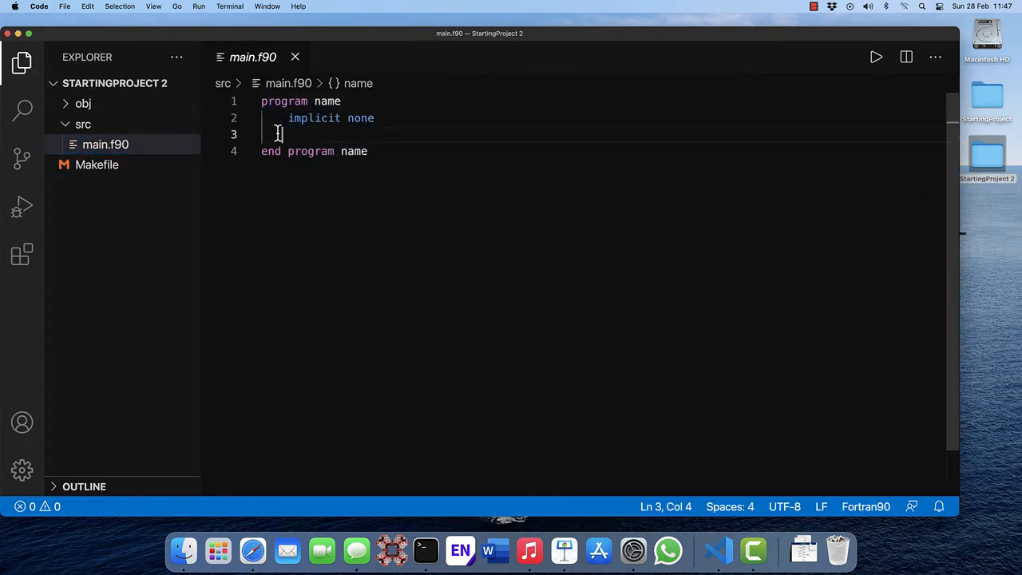
Add print *,'Hello world' inside the program body of main.f90
text(print *,')
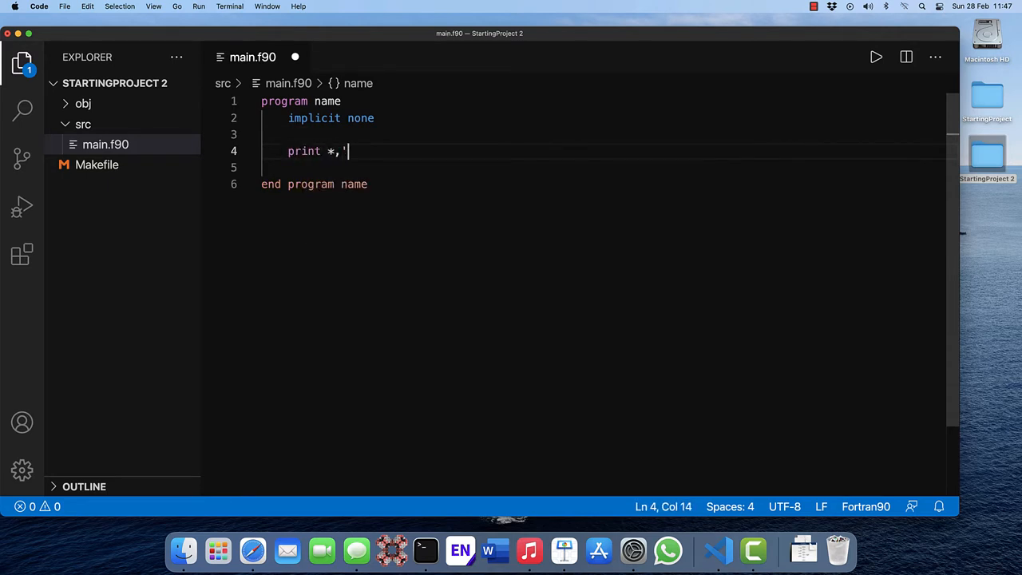
text(Hello world')
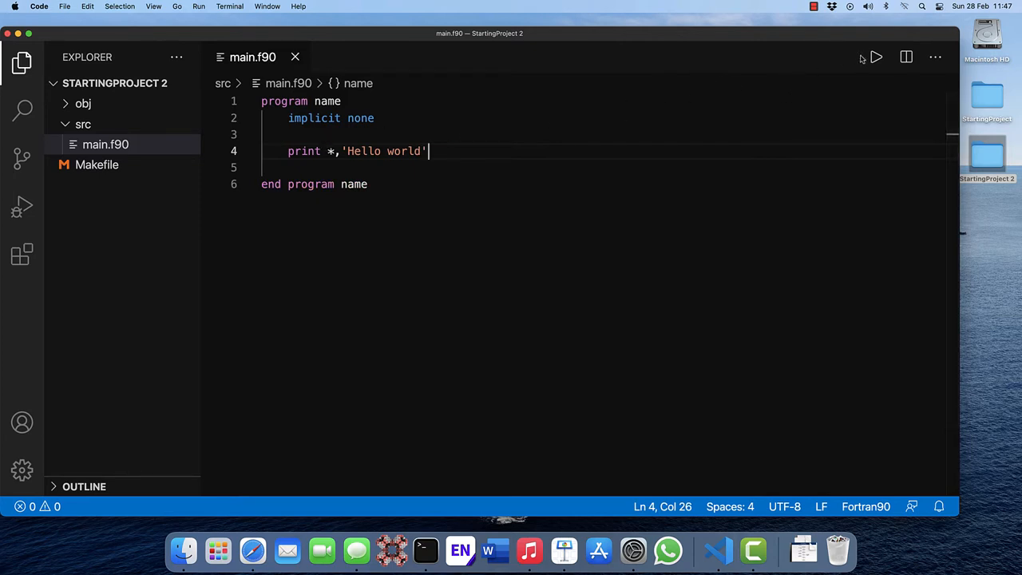
Run Code to build myapp with make and see 'Hello world' in the terminal
click(876, 58)
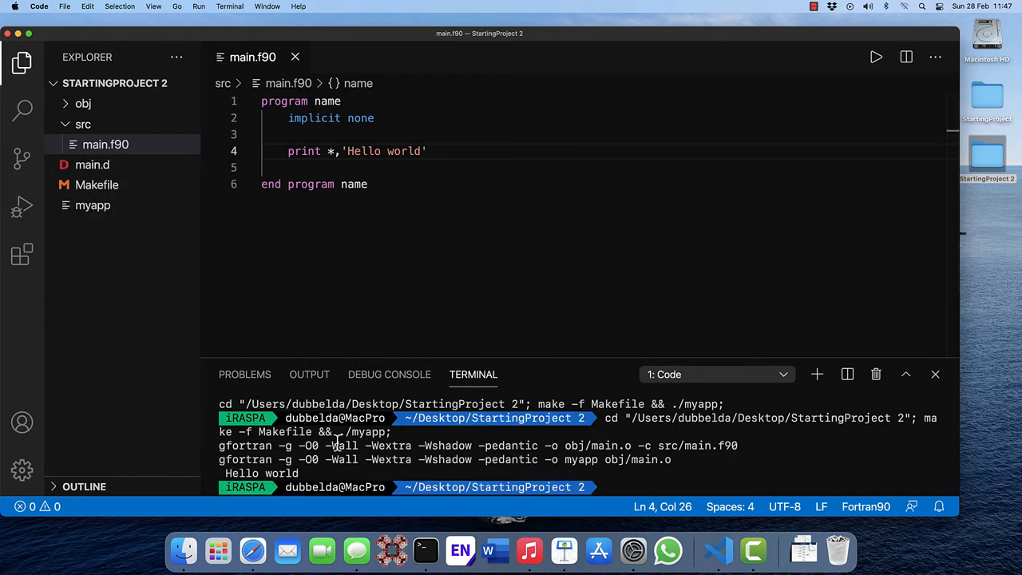
double_click(262, 472)
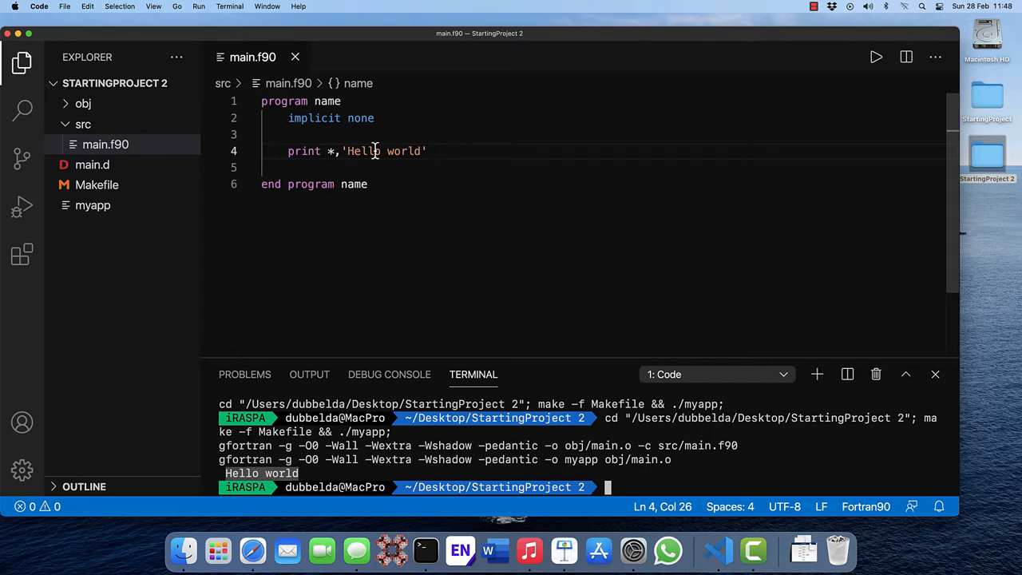
mouse_move(345, 150)
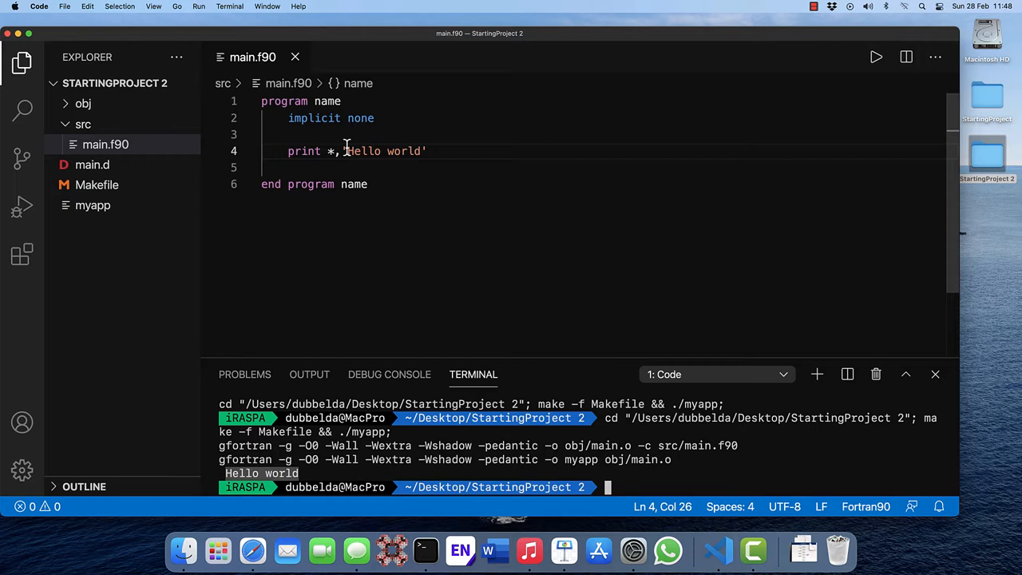
mouse_move(361, 151)
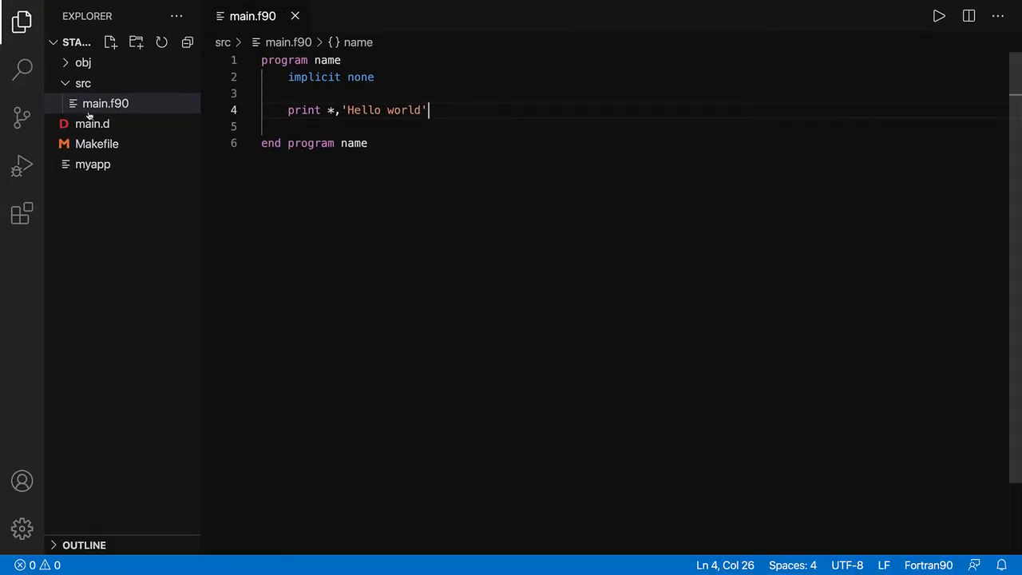
Create src/vectors.f90 and split the editor so it sits to the right of main.f90
click(105, 103)
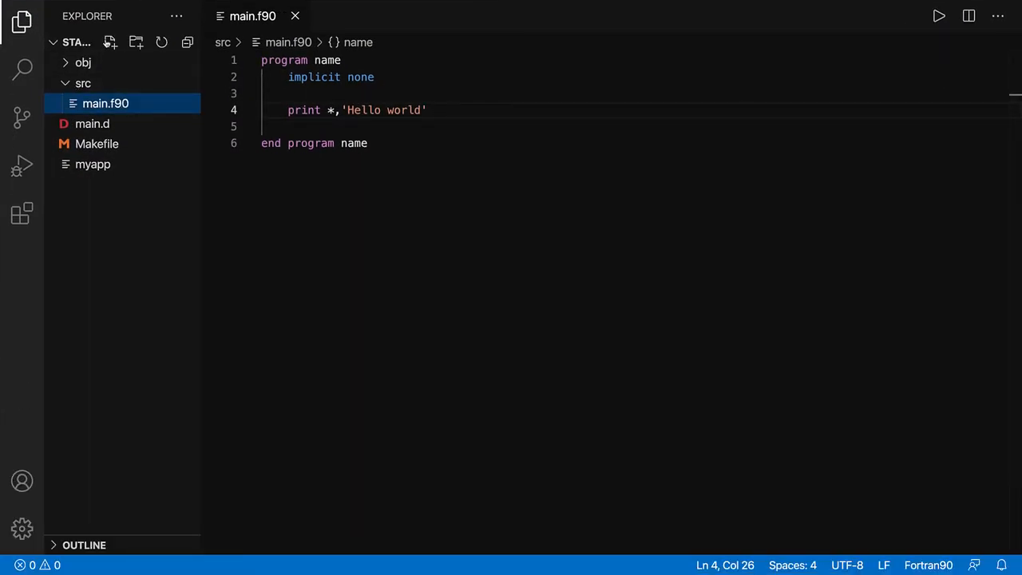
text(vect)
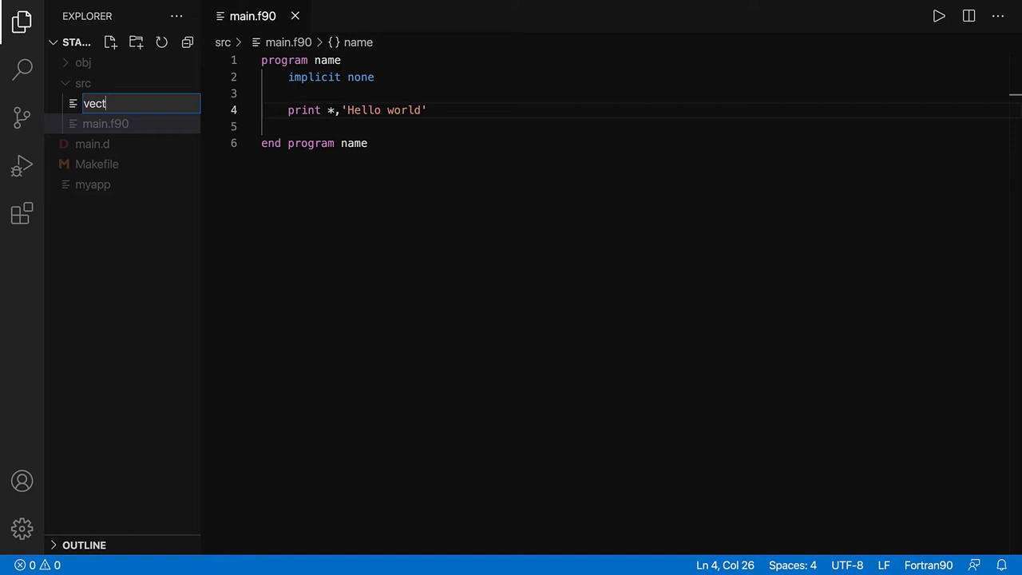
text(ors.f90)
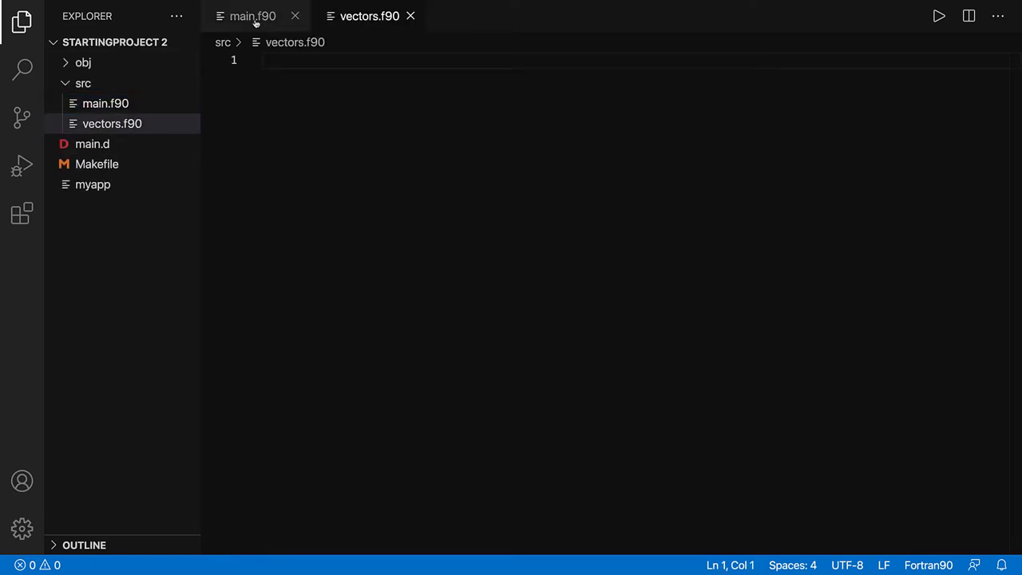
click(252, 16)
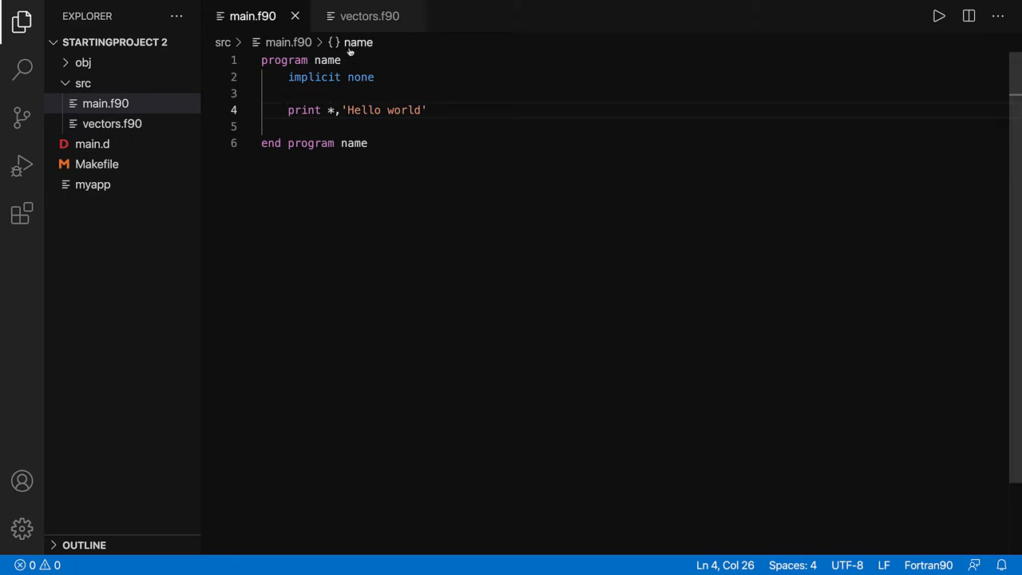
click(369, 16)
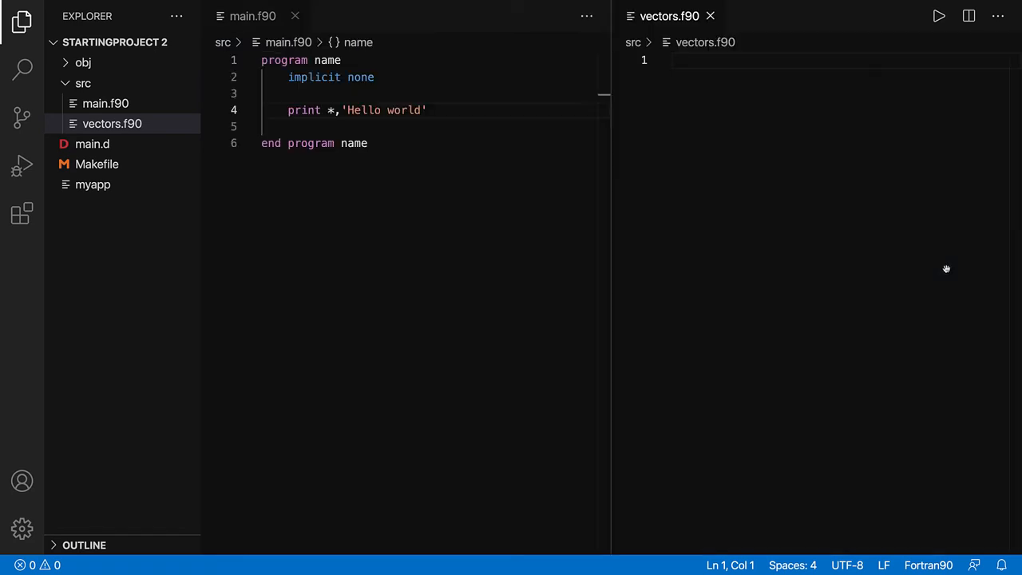
mouse_move(437, 233)
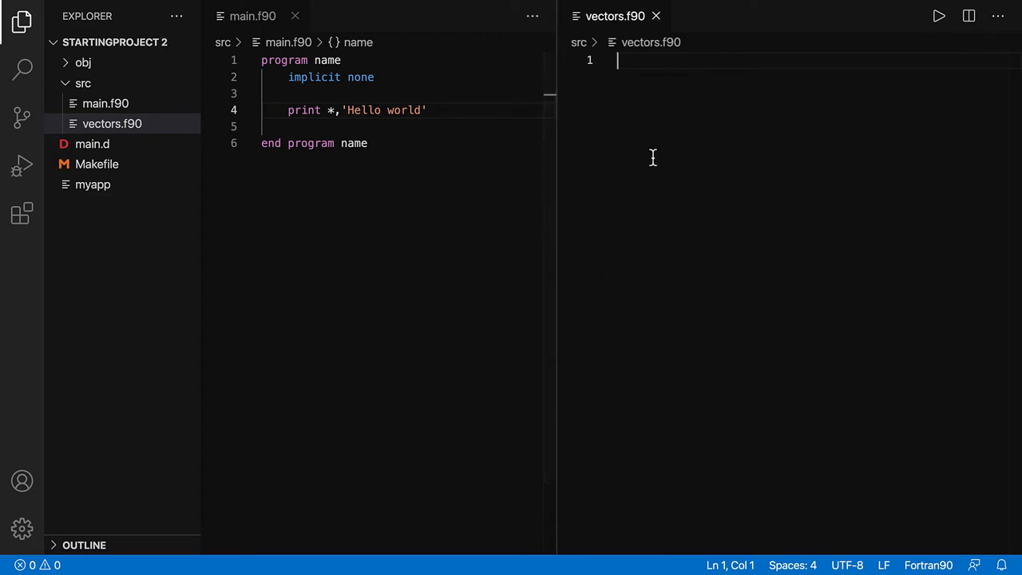
mouse_move(642, 112)
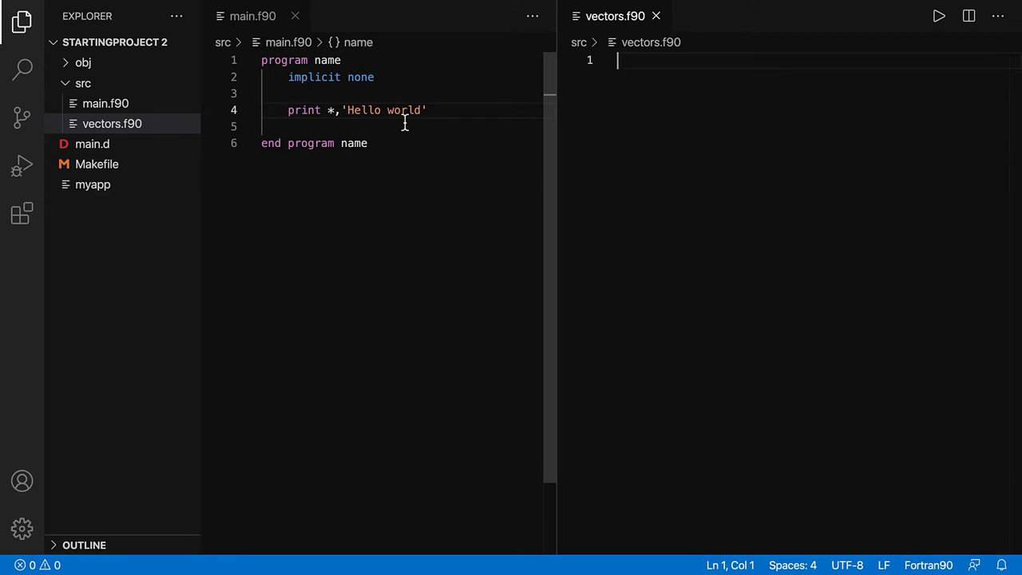
Write 'module vectors', 'implicit none' and 'end module vectors' with a blank line for code
text(module vectors)
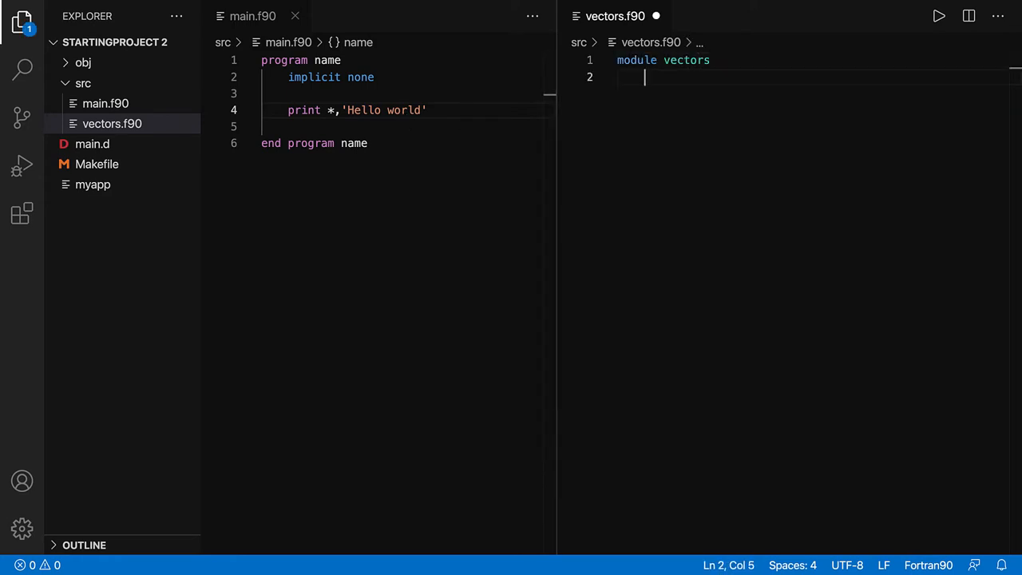
text(end module ve)
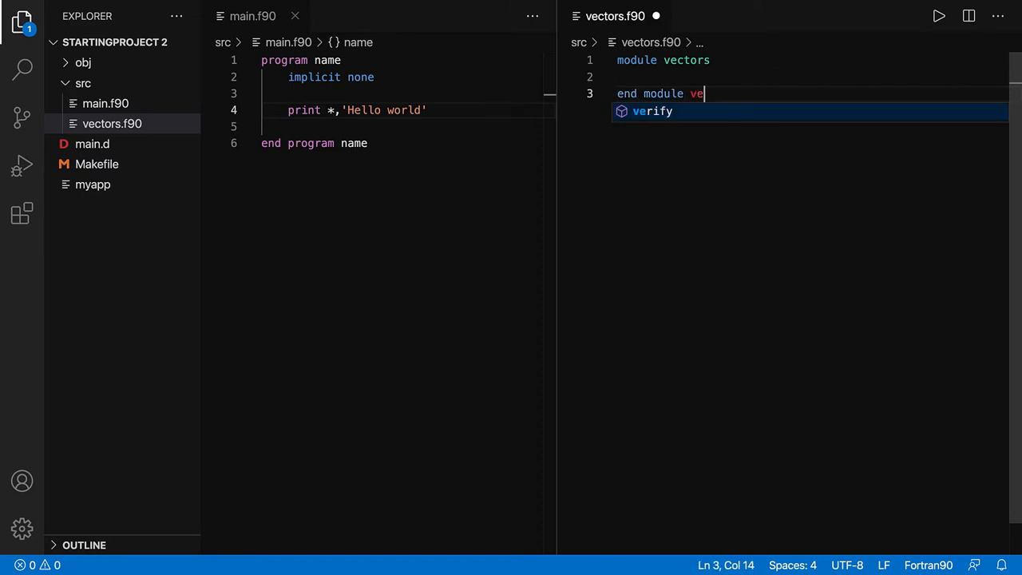
text(ctors)
click(813, 77)
text(implicit none)
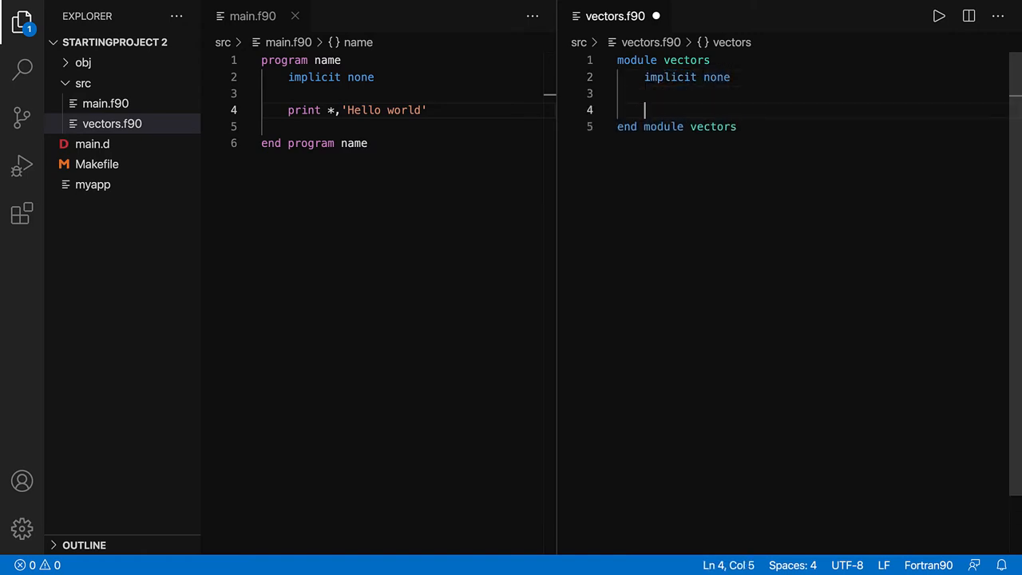
key(Enter)
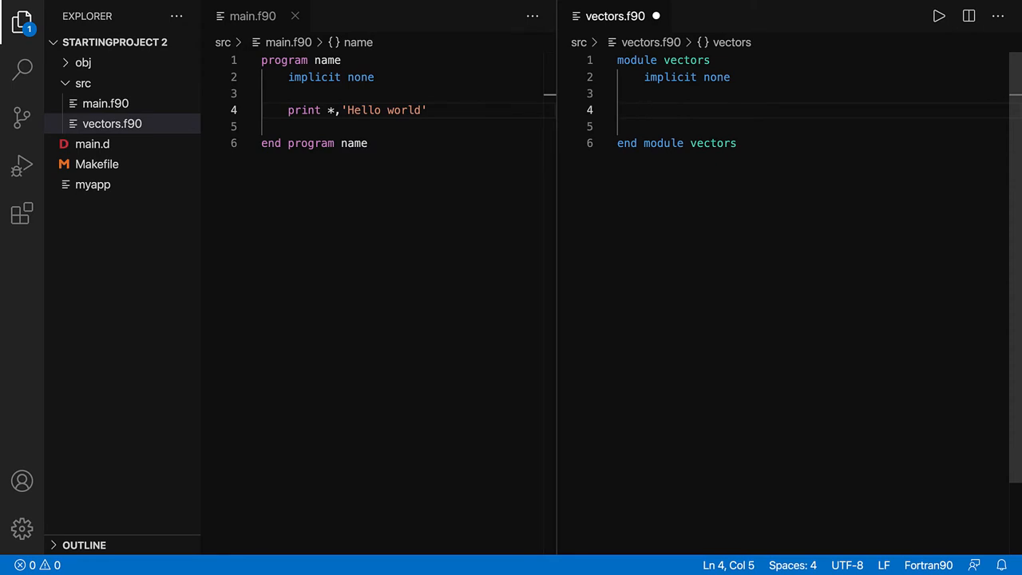
Define type vector with components real x,y,z inside the module
text(type)
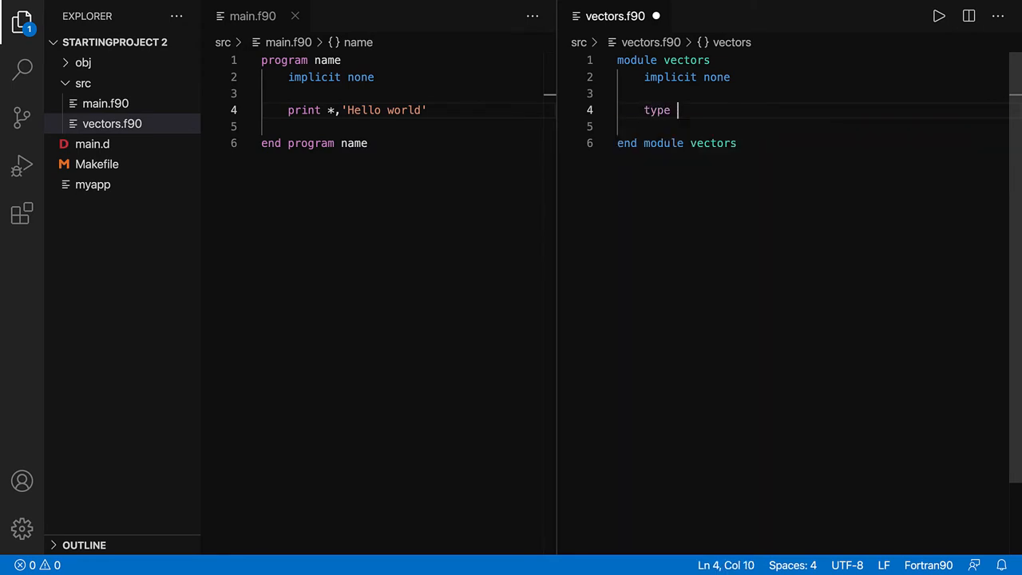
text(vector)
click(813, 126)
text(end type)
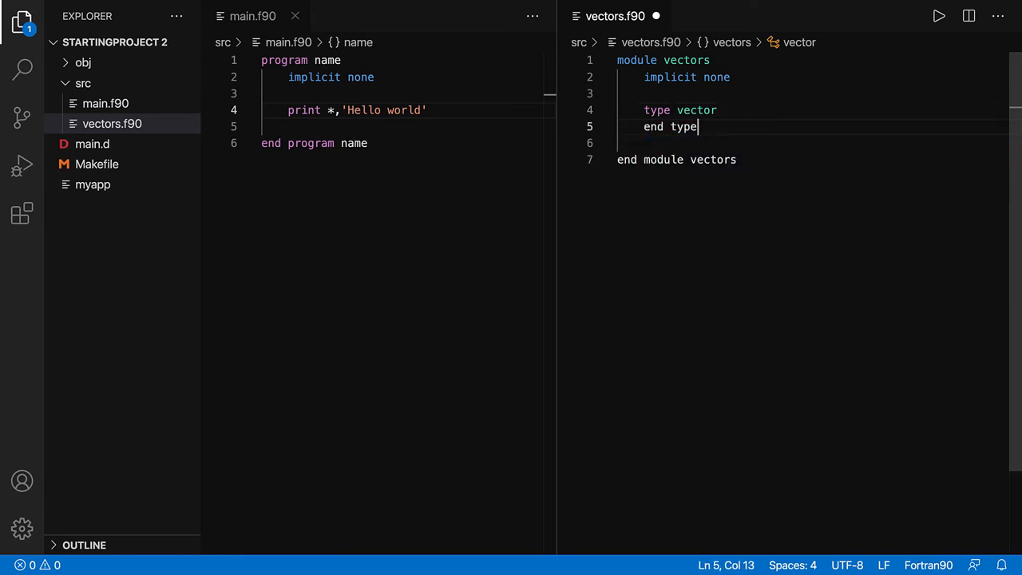
key(Enter)
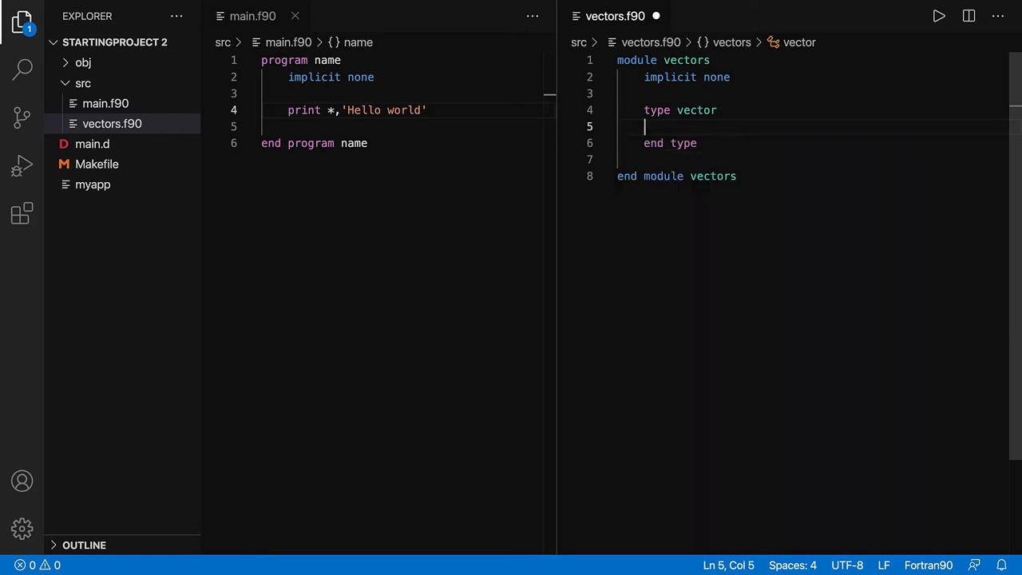
text(real x,)
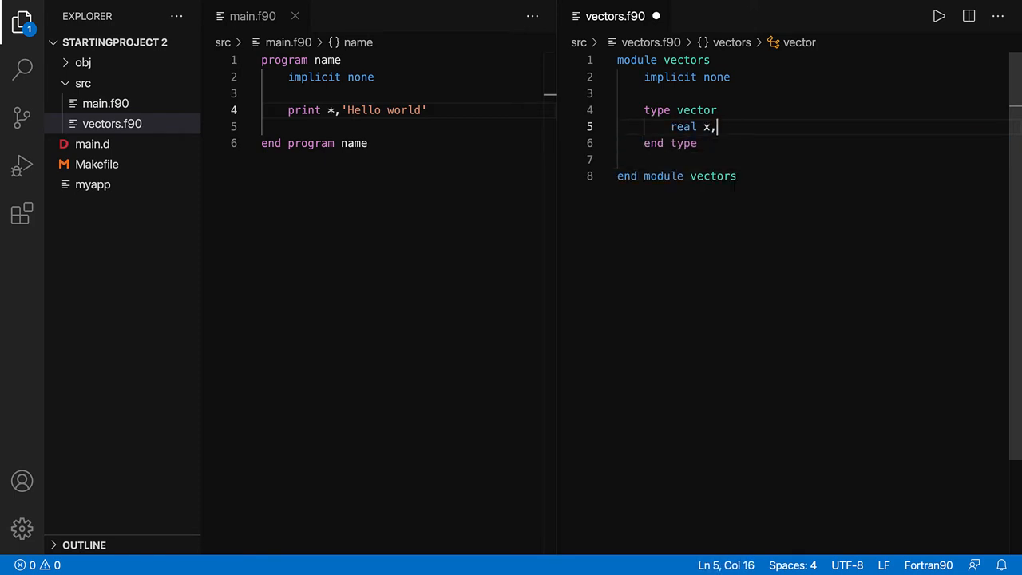
text(y,z)
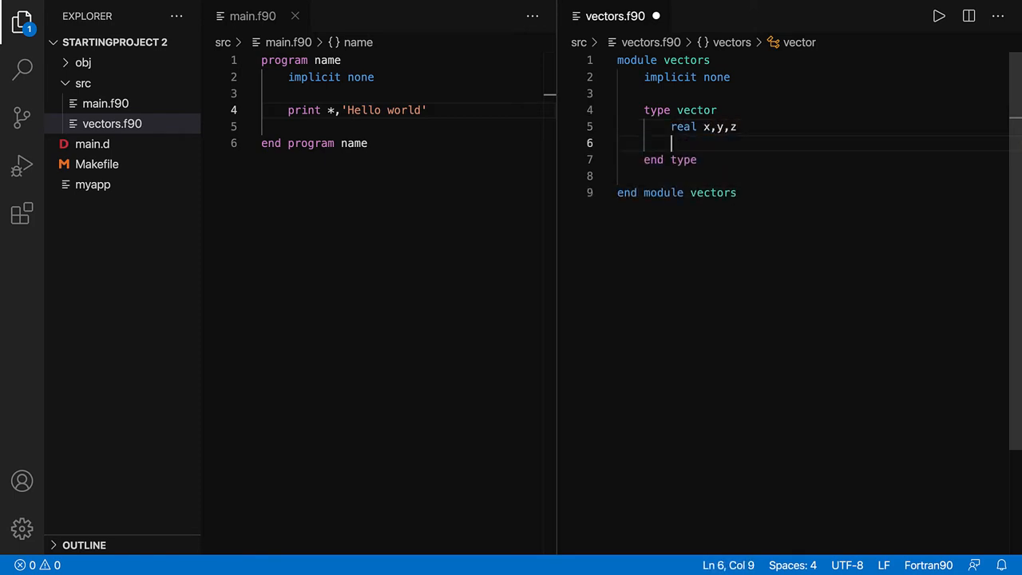
Add a contains section binding 'procedure, pass(self) :: length' to the vector type
text(cont)
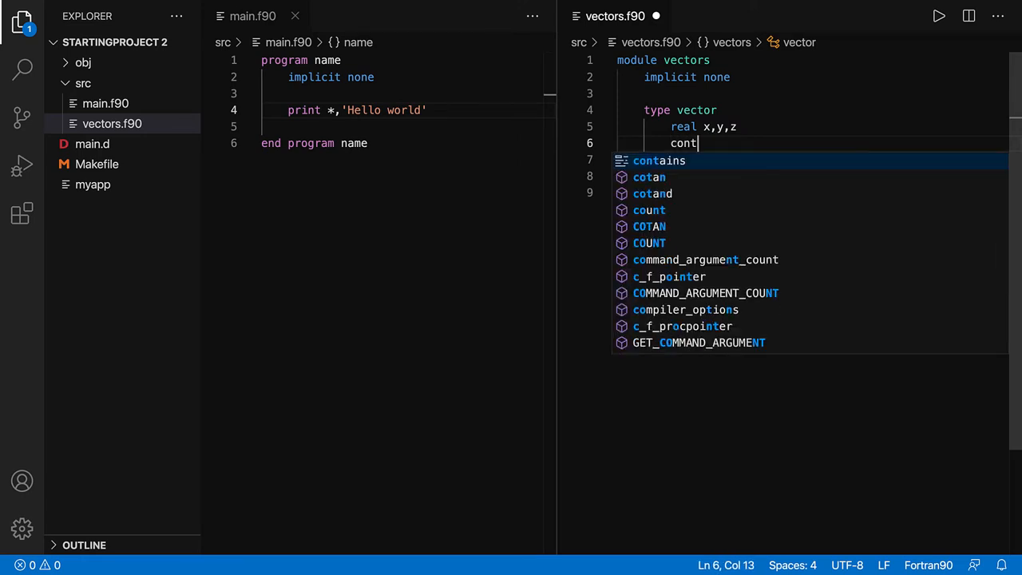
key(Enter)
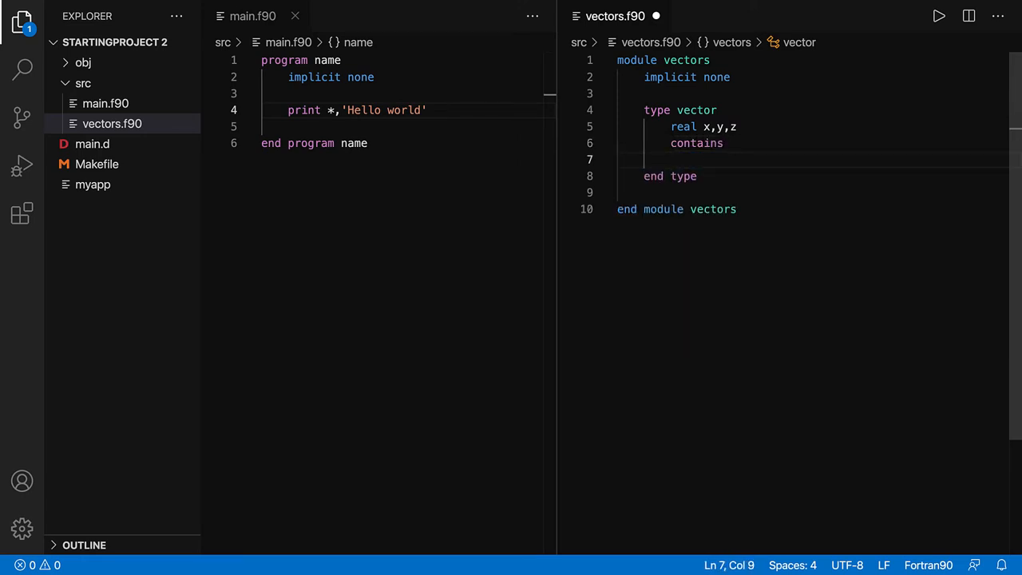
text(procedure, pass(self)
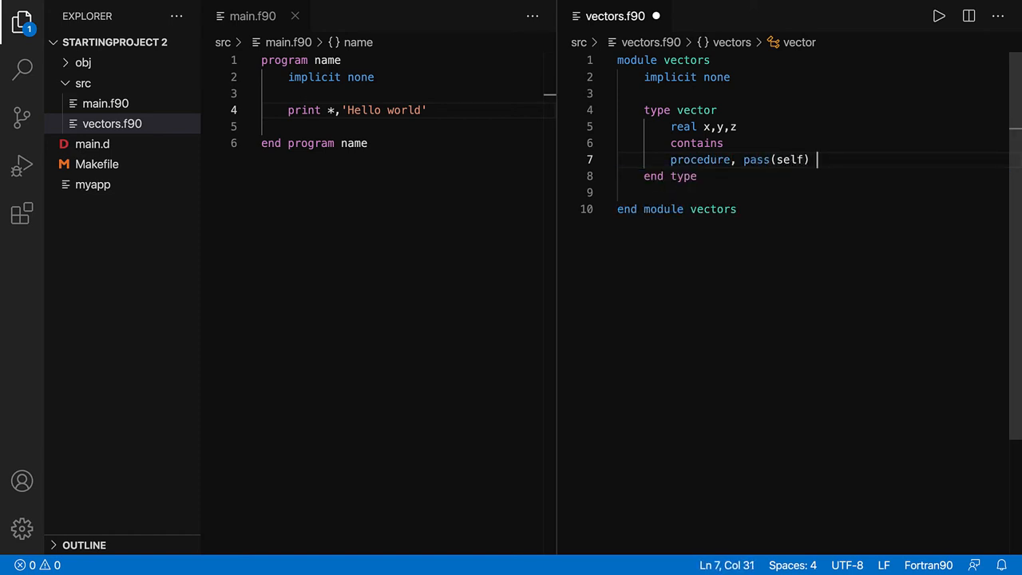
text(:: length)
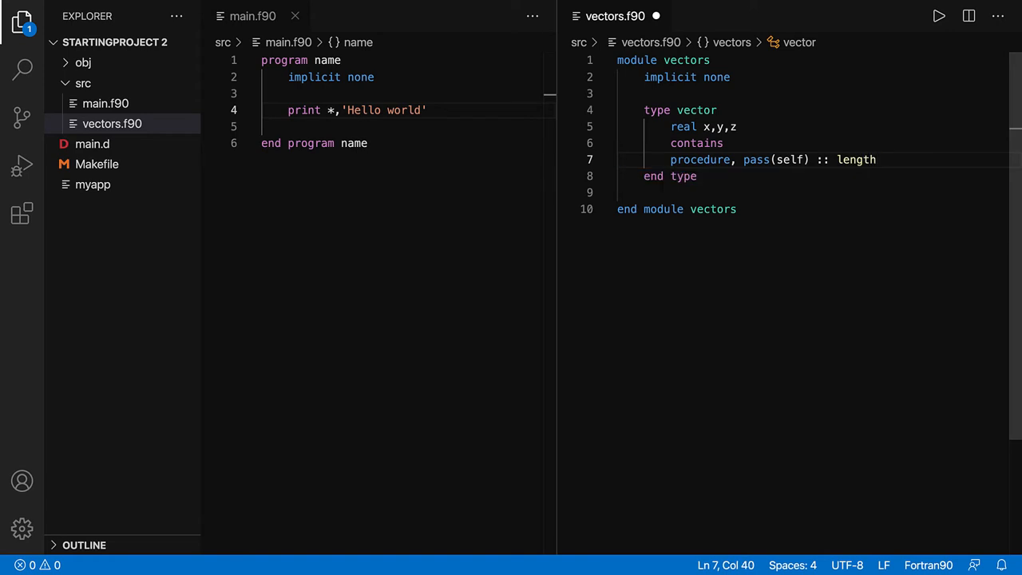
click(700, 175)
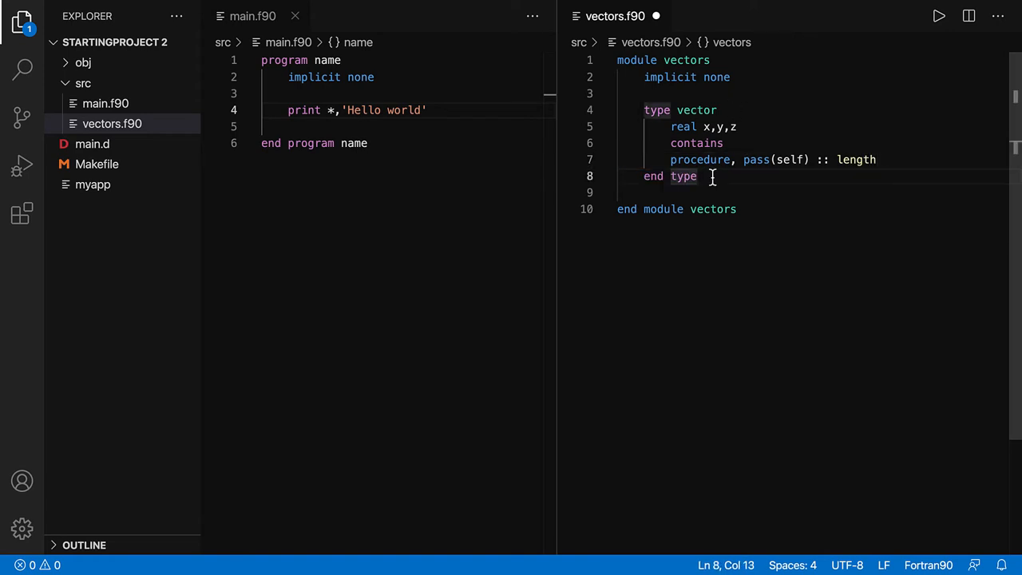
After end type, add contains and function length(self) result(l) with class(vector) :: self
text(contains)
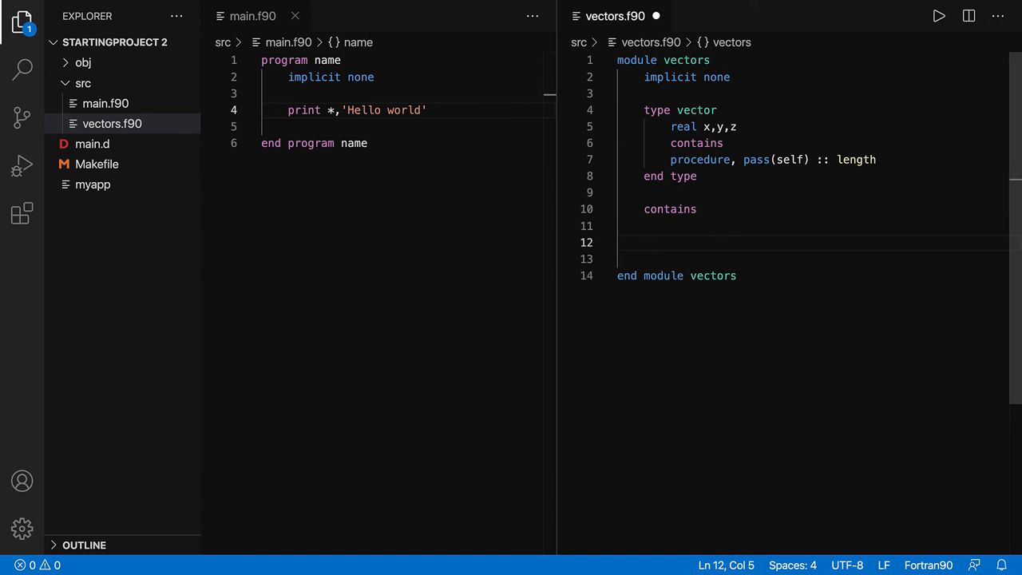
text(function length(self)
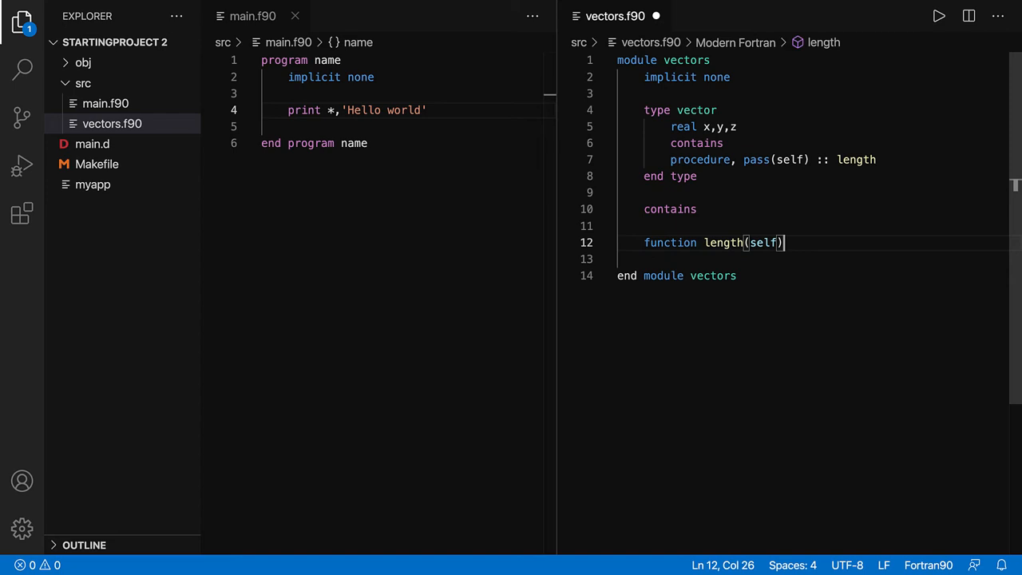
text(resul)
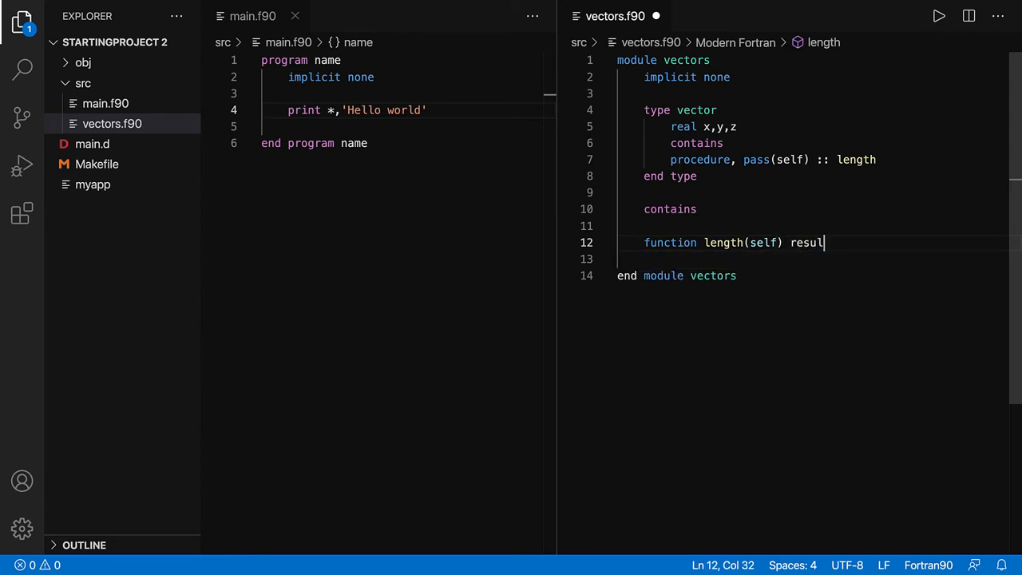
text((l))
click(813, 258)
text(end func)
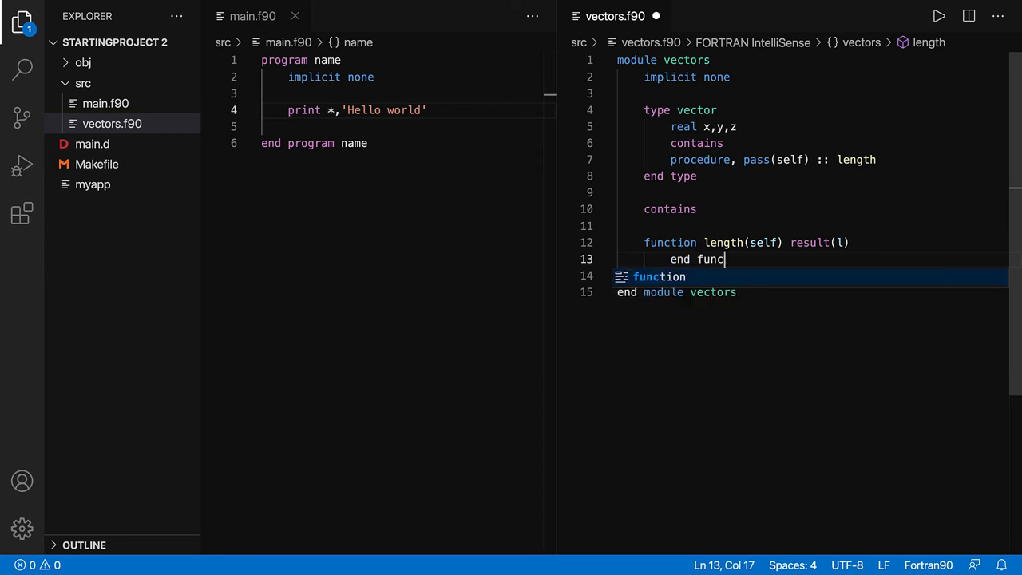
key(Tab)
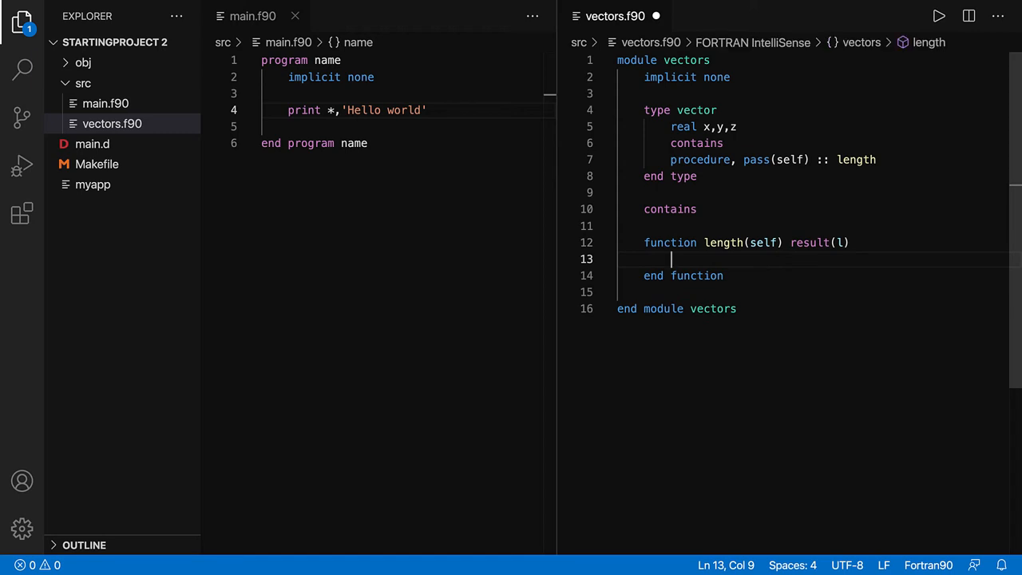
text(class)
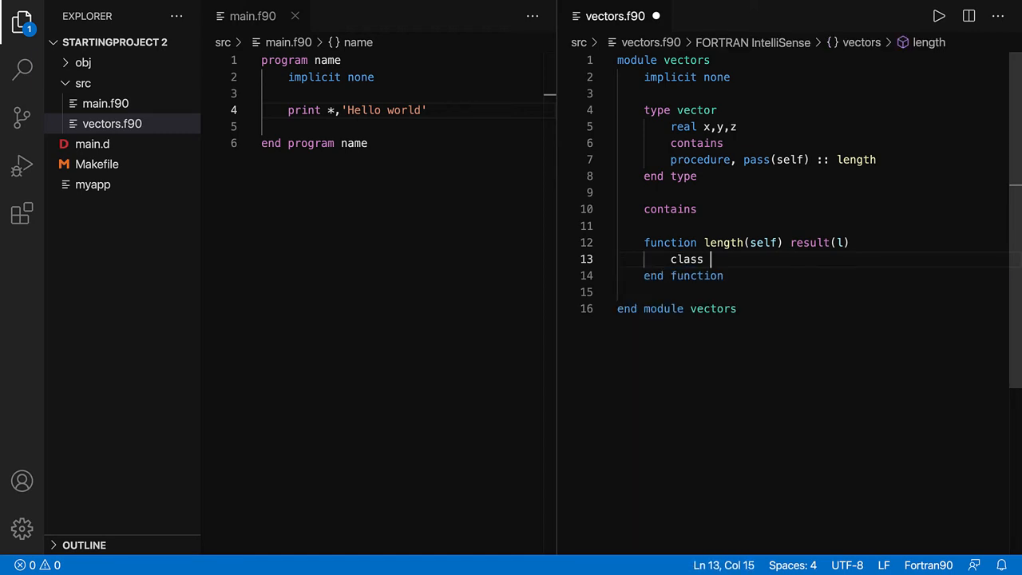
text((vector))
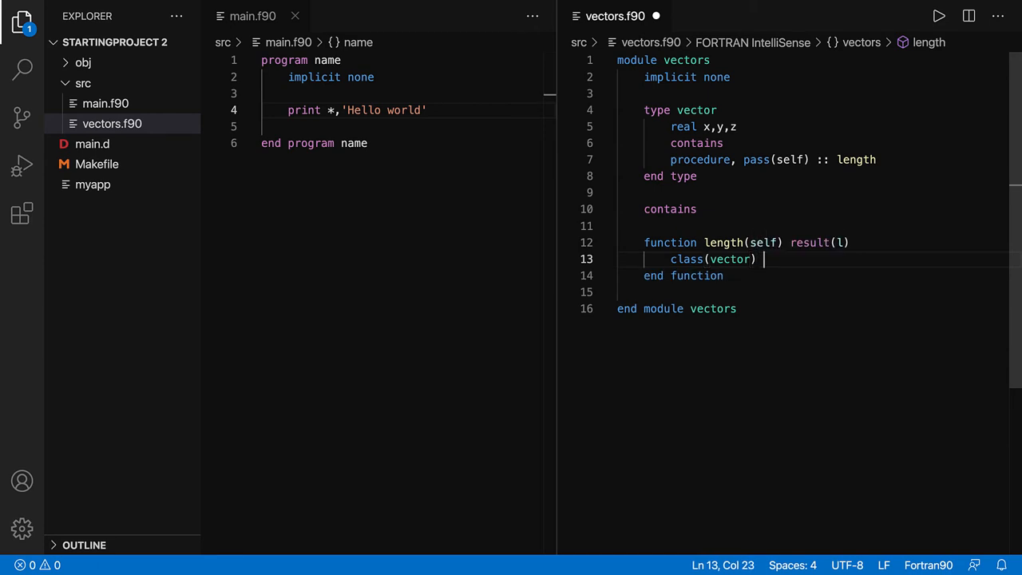
text(:: self)
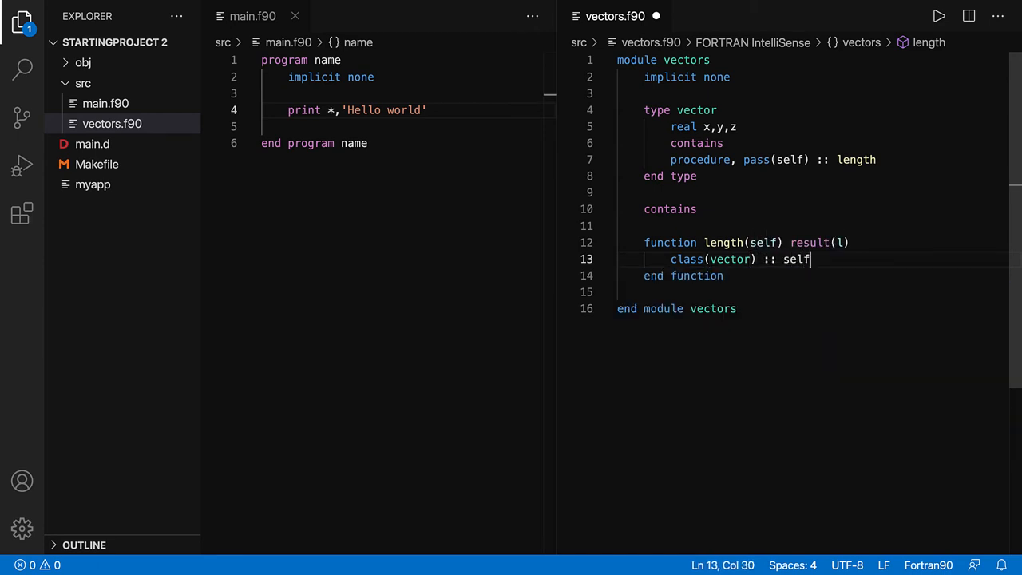
Declare real l and return l = sqrt(self%x**2 + self%y**2 + self%z**2)
text(real ::)
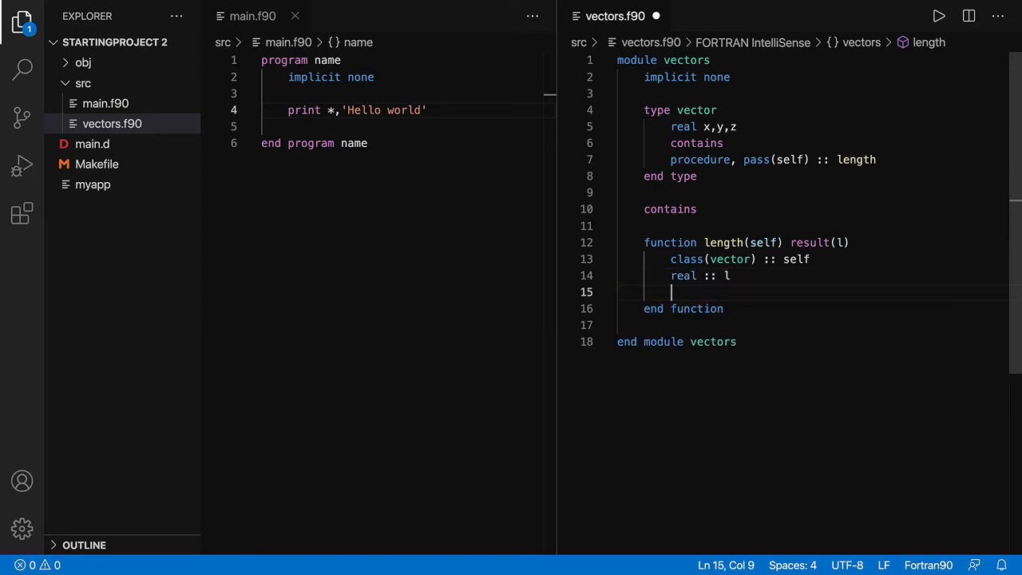
text(l = sqrt)
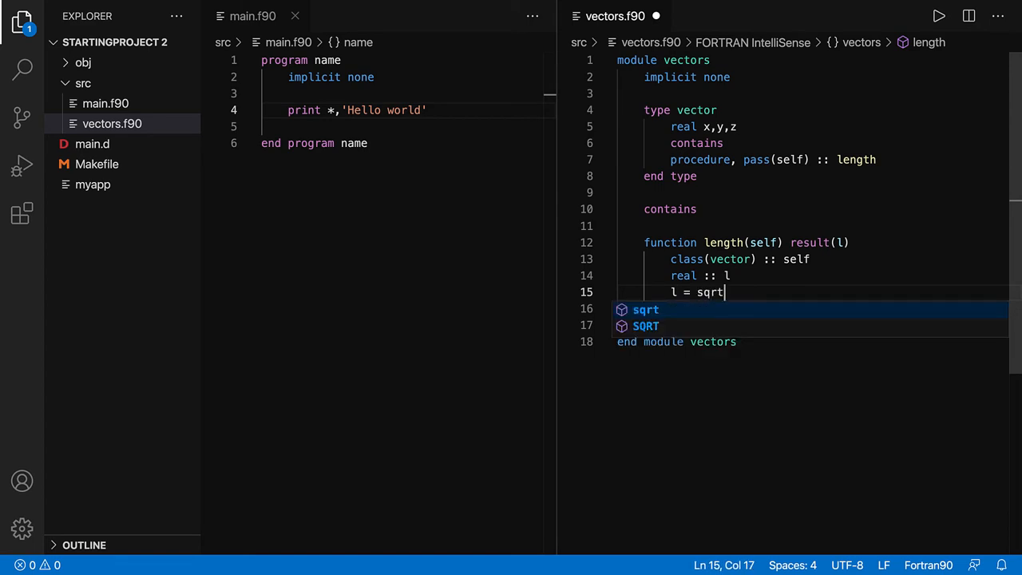
text((self%x)
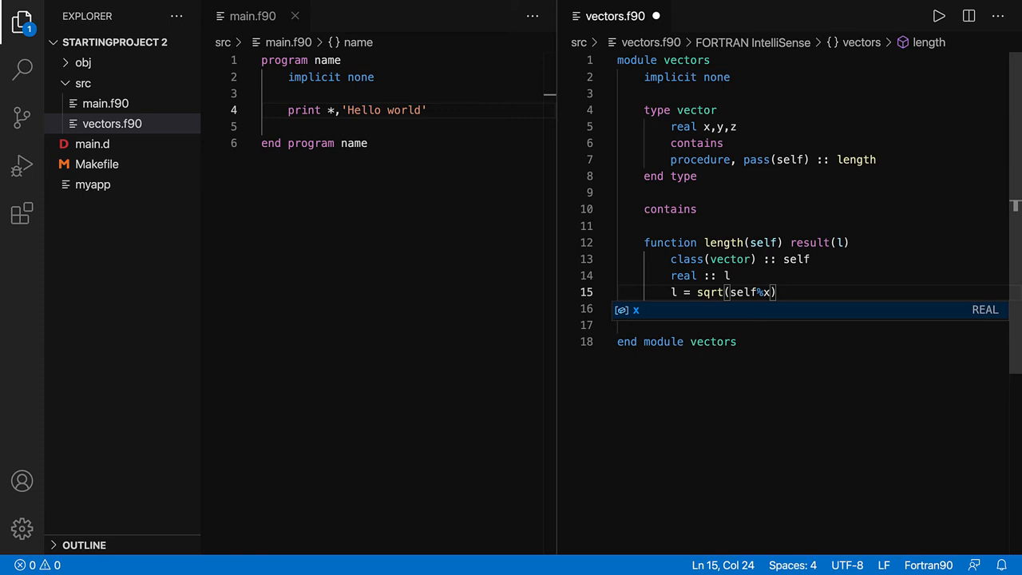
text(**2 + s)
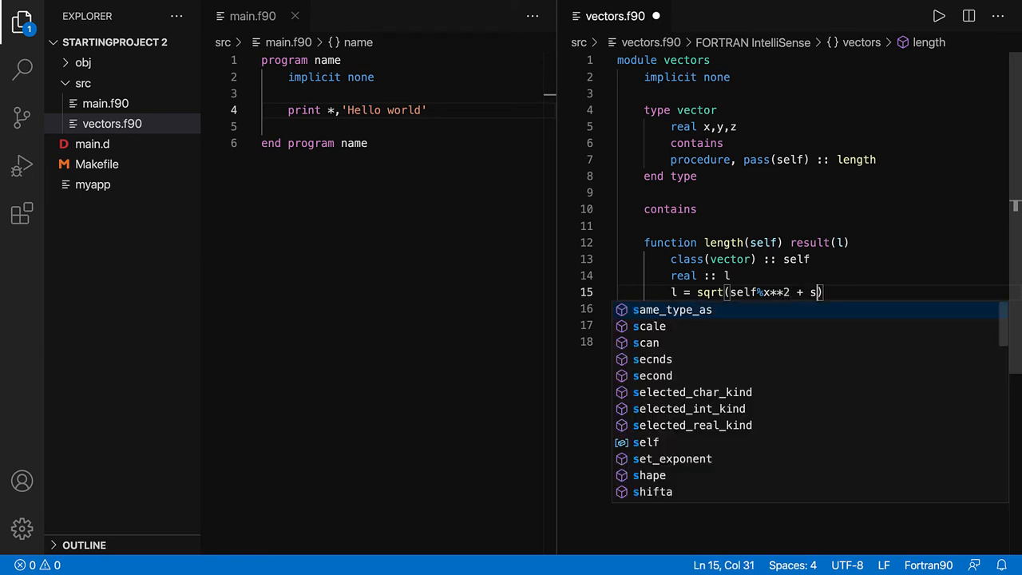
text(elf%y**2 + self%z**)
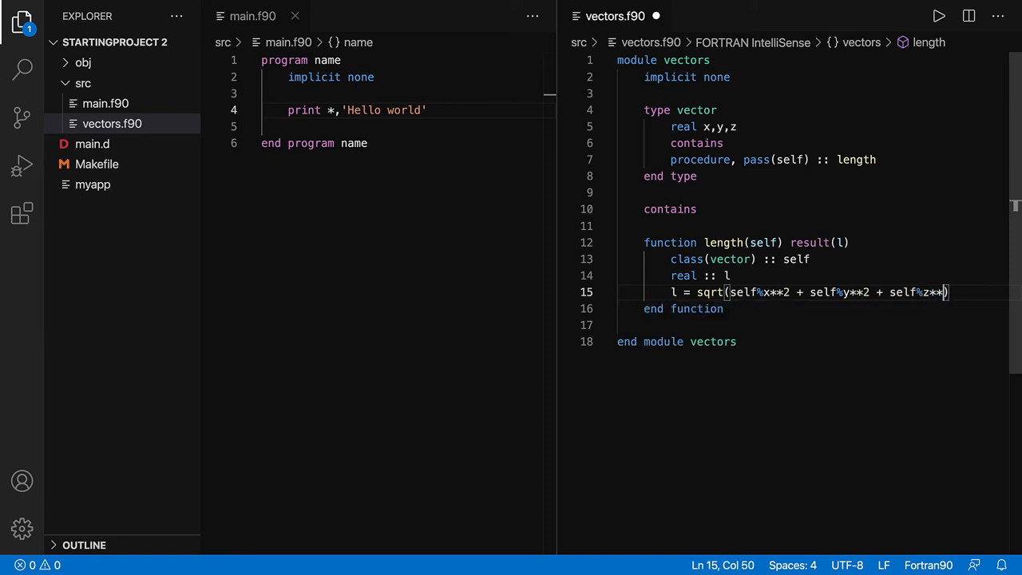
text(2)
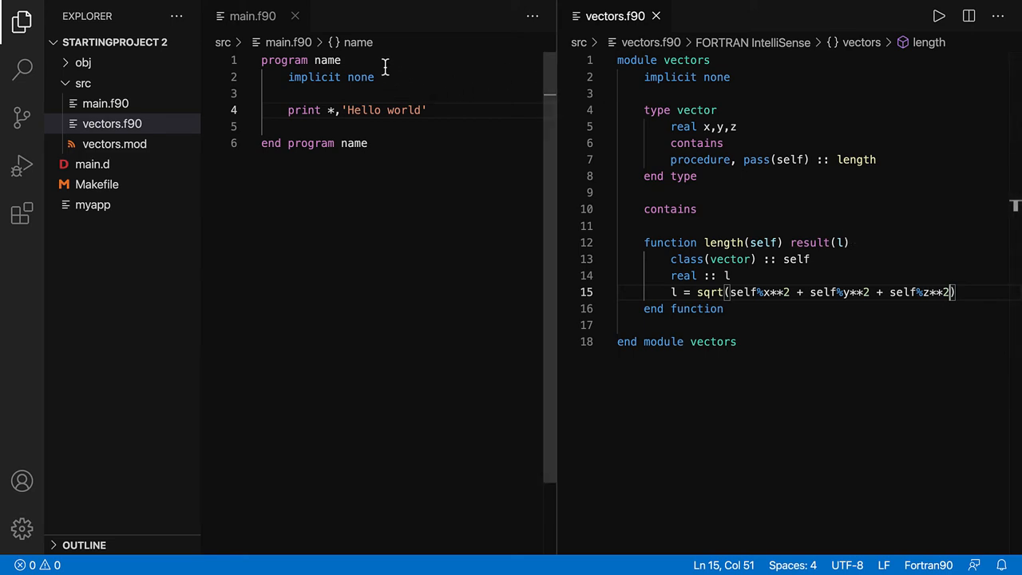
In main.f90 add 'use vectors' and declare type(vector) :: v below implicit none
text(use)
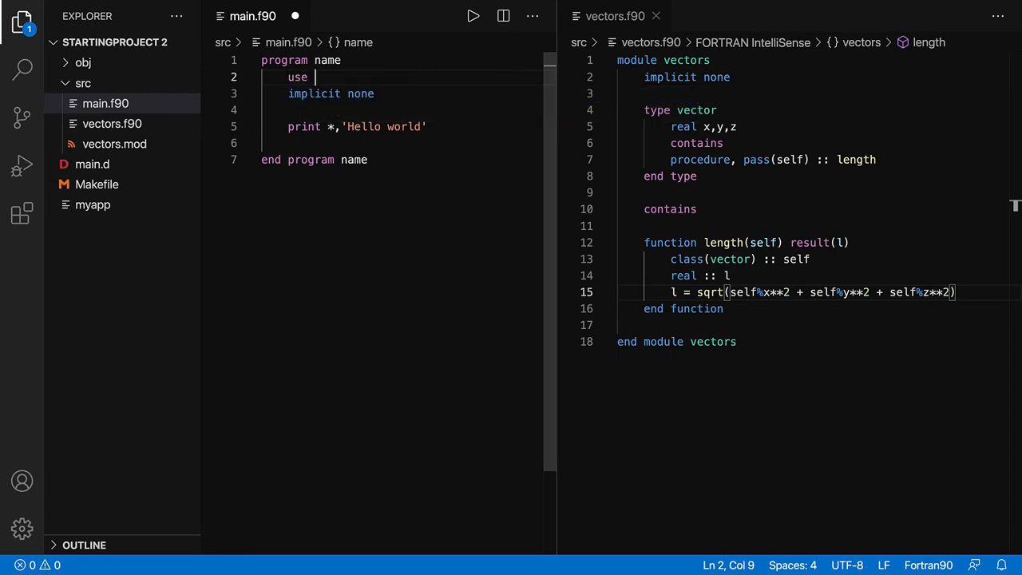
text(vectors)
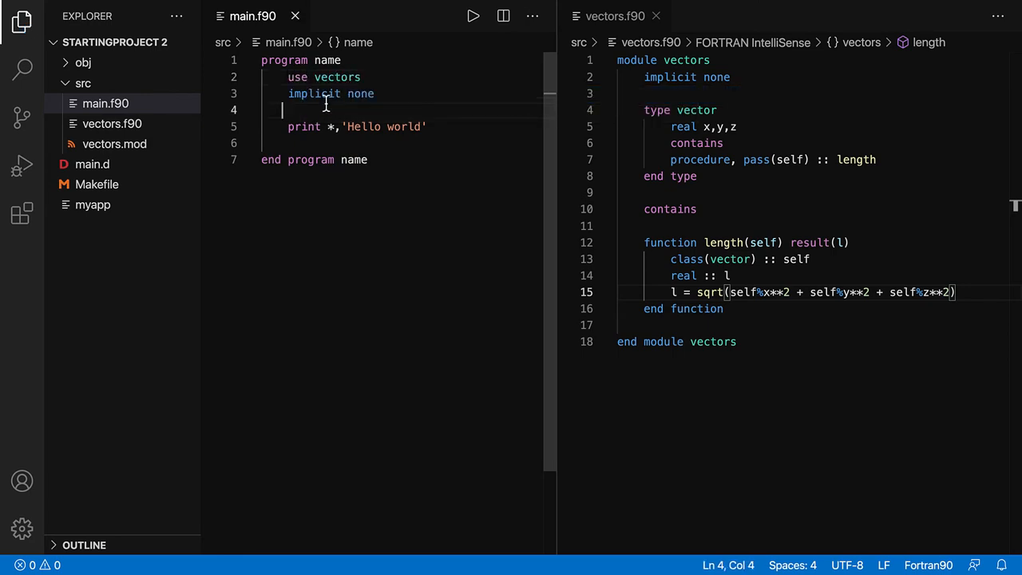
key(Enter)
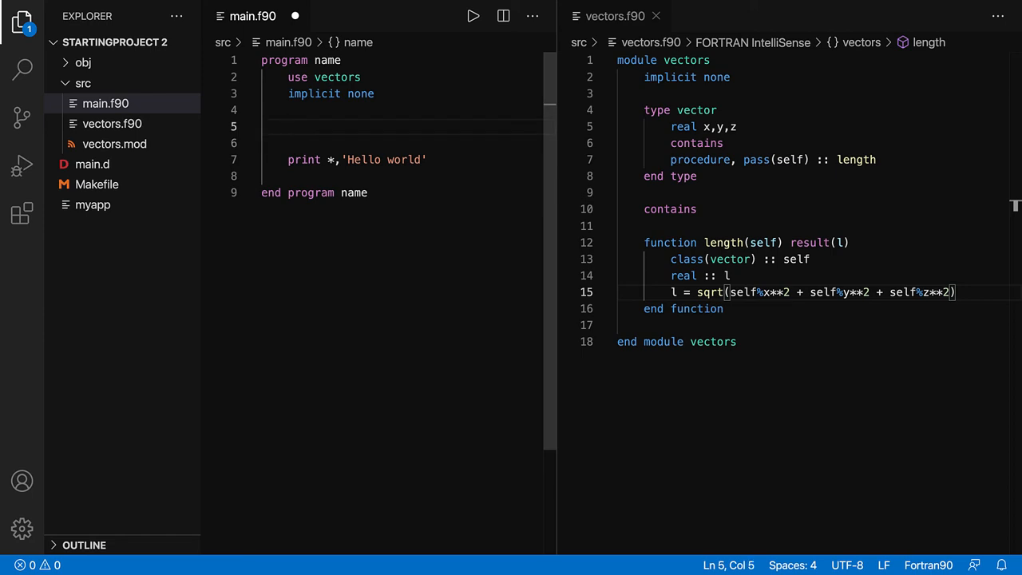
text(type(vector)
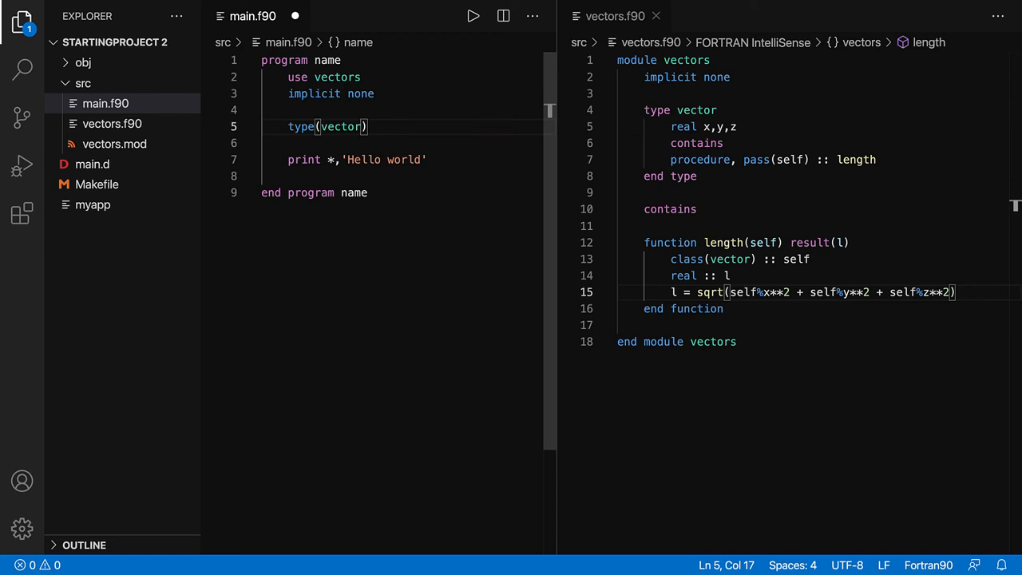
text(:: v)
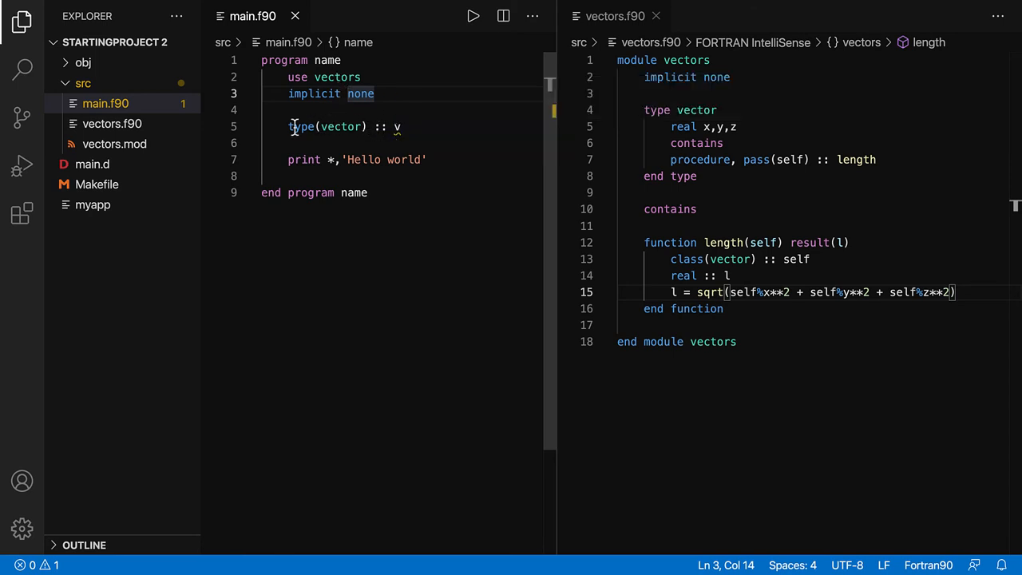
click(400, 126)
text(real :: l)
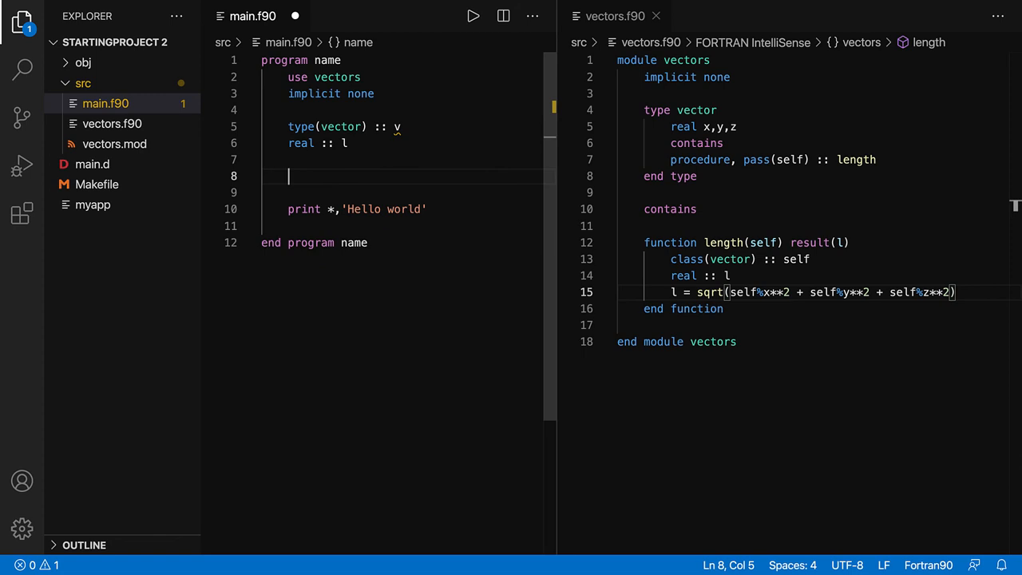
Assign v = vector(1.0, 2.0, 3.0) in main.f90
text(v =)
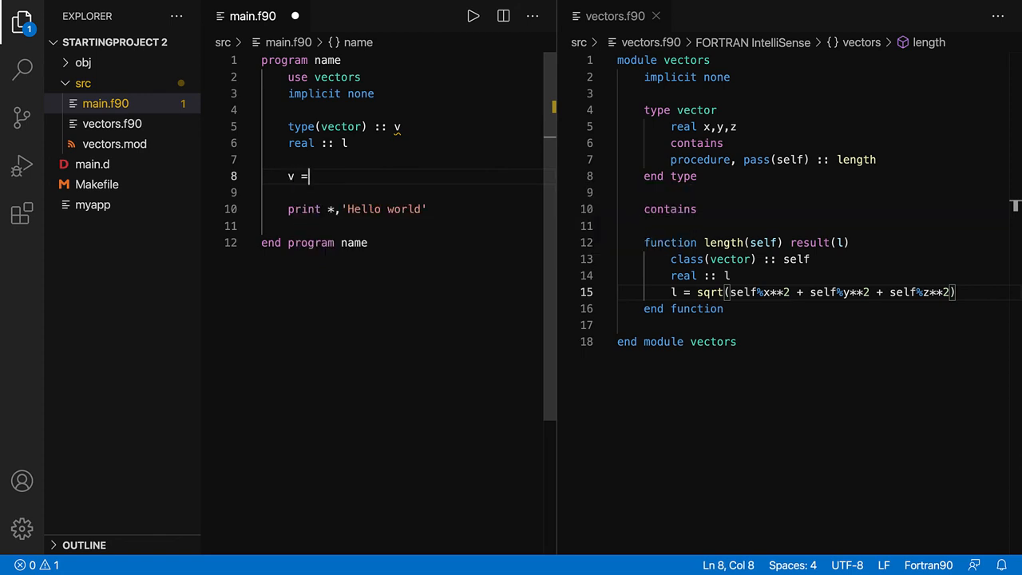
text(vector())
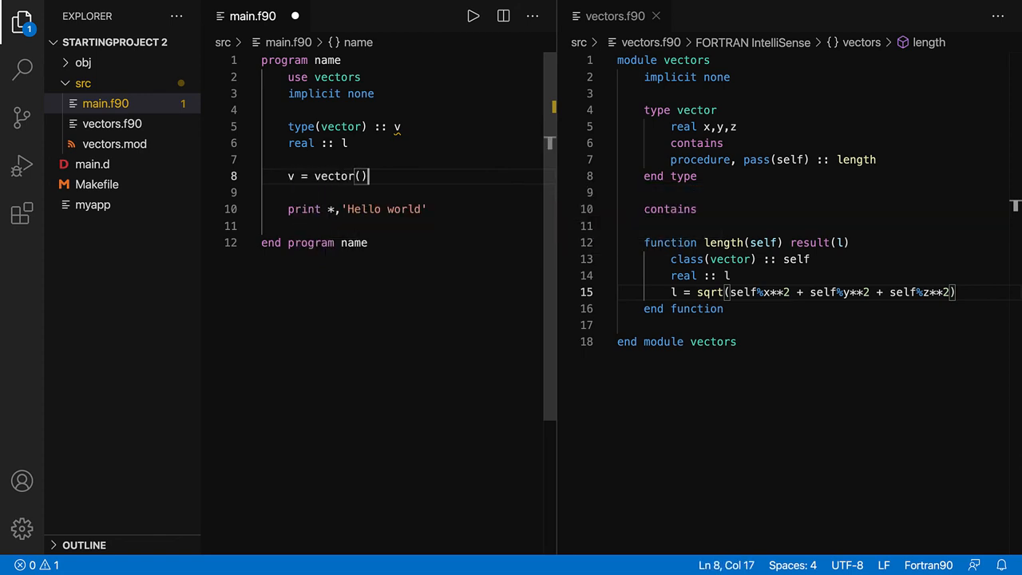
text(1.0)
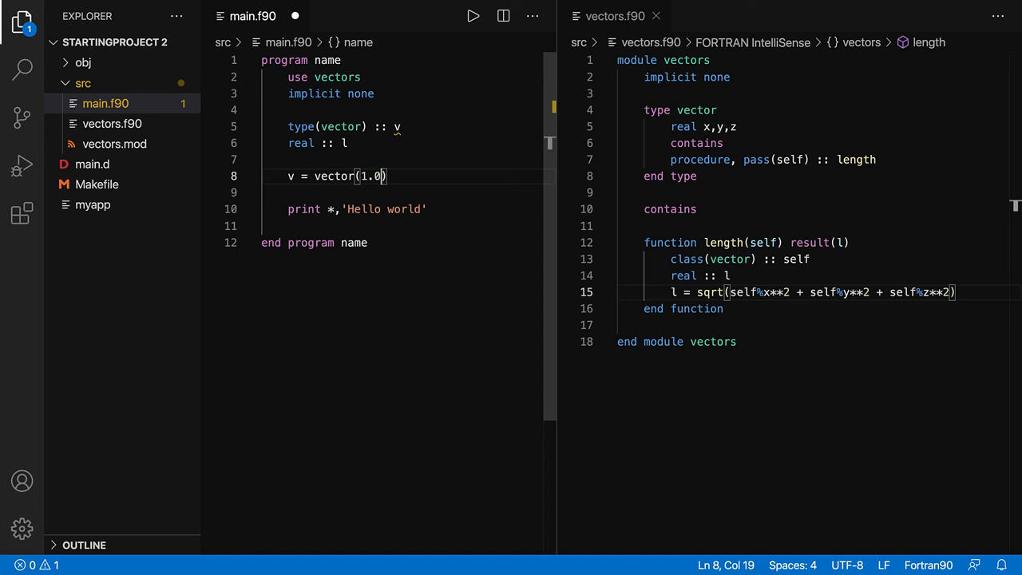
text(, 2.0, 3.0)
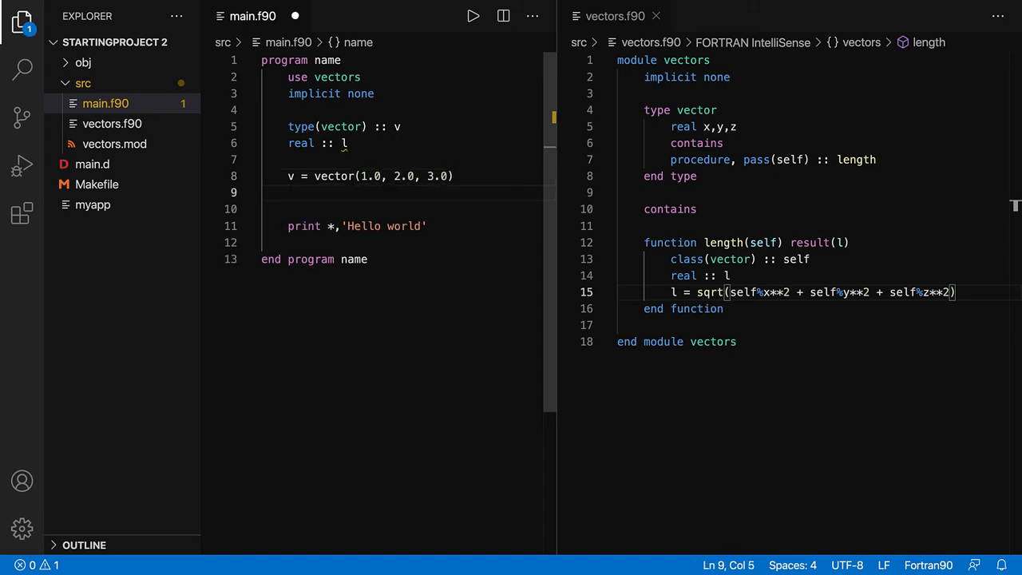
Add l = v%length() and change the output to print *,'Length ', l
text(l = v)
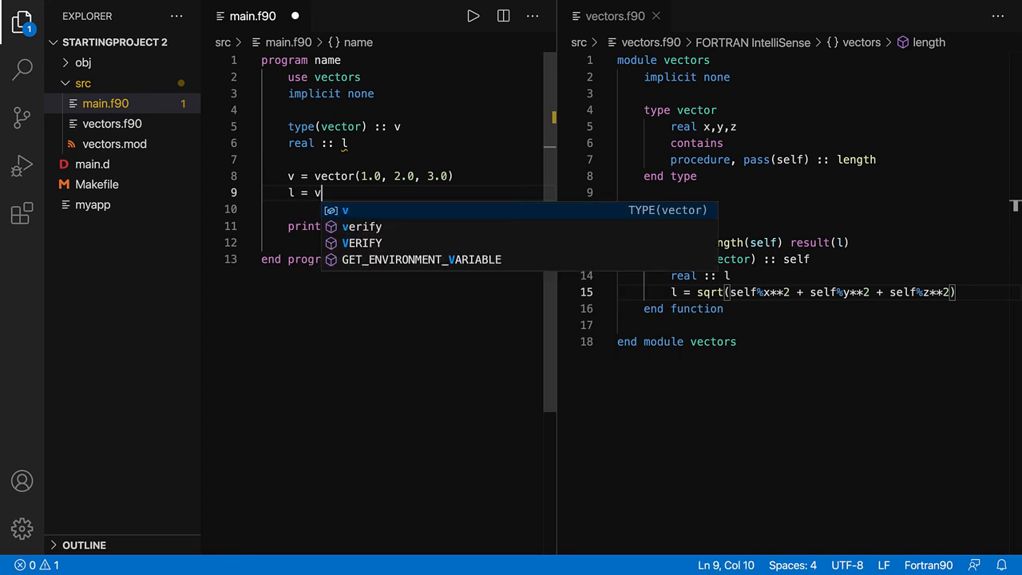
text(%lengtrh)
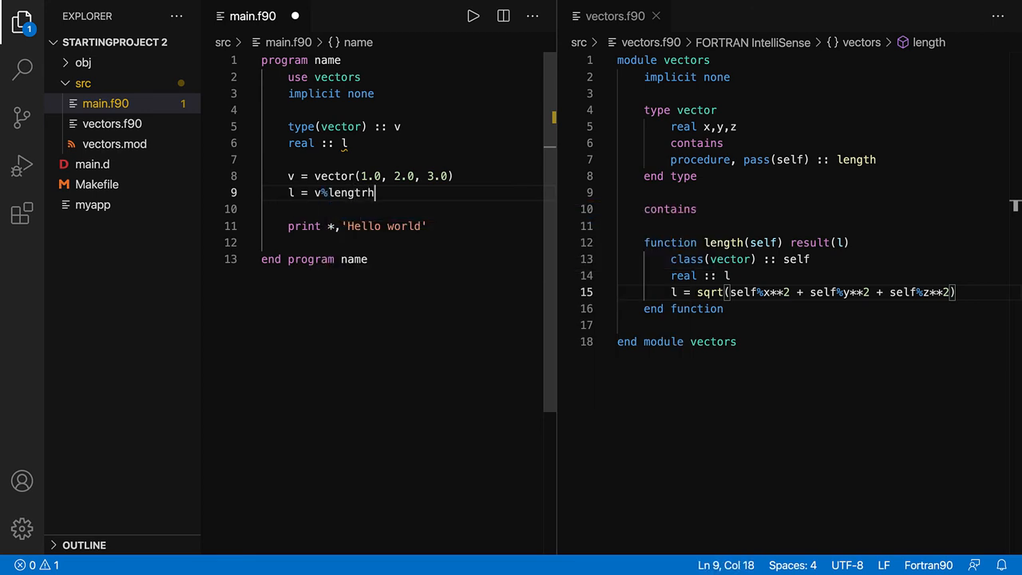
key(BackSpace)
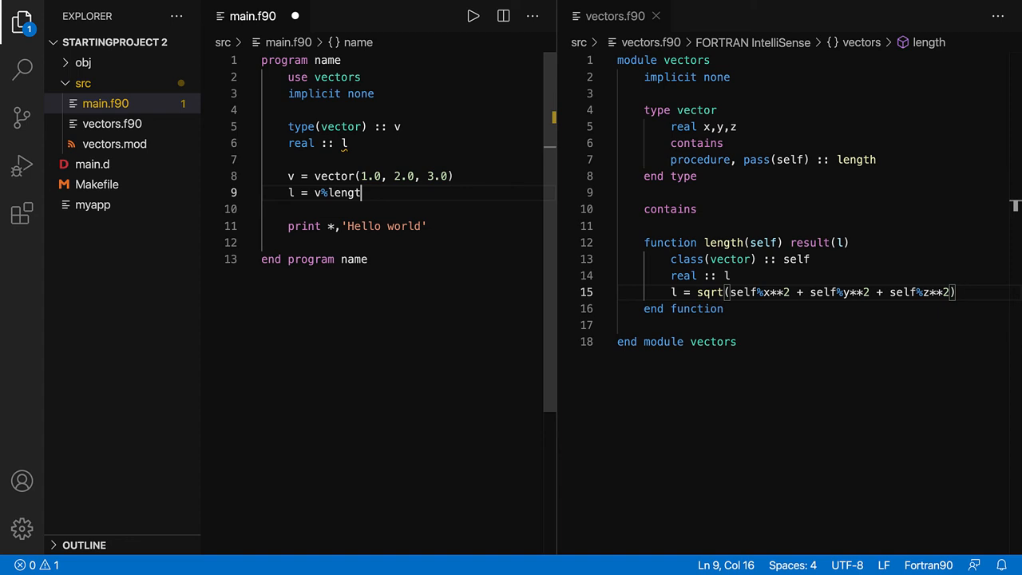
text(h())
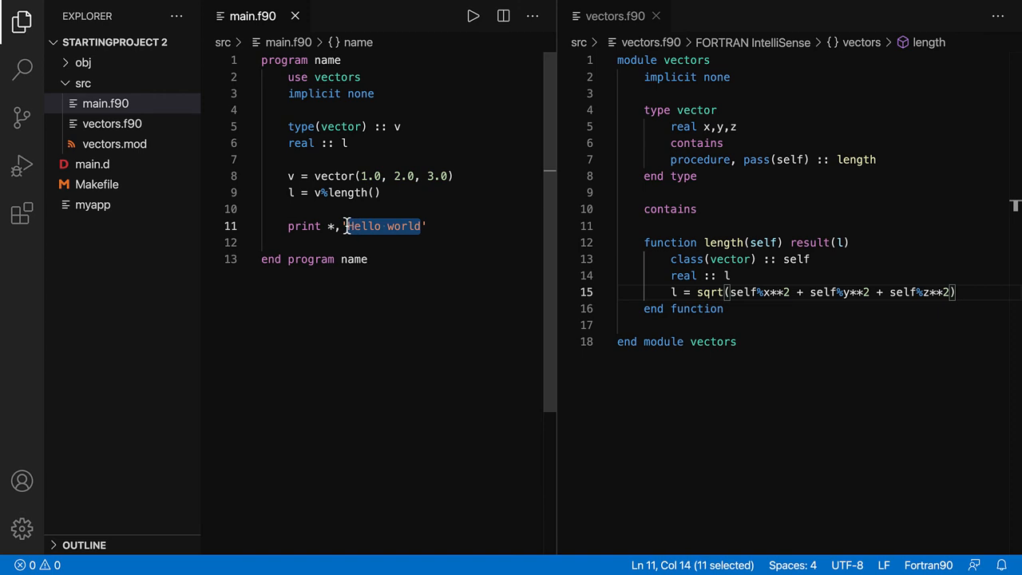
text(Length)
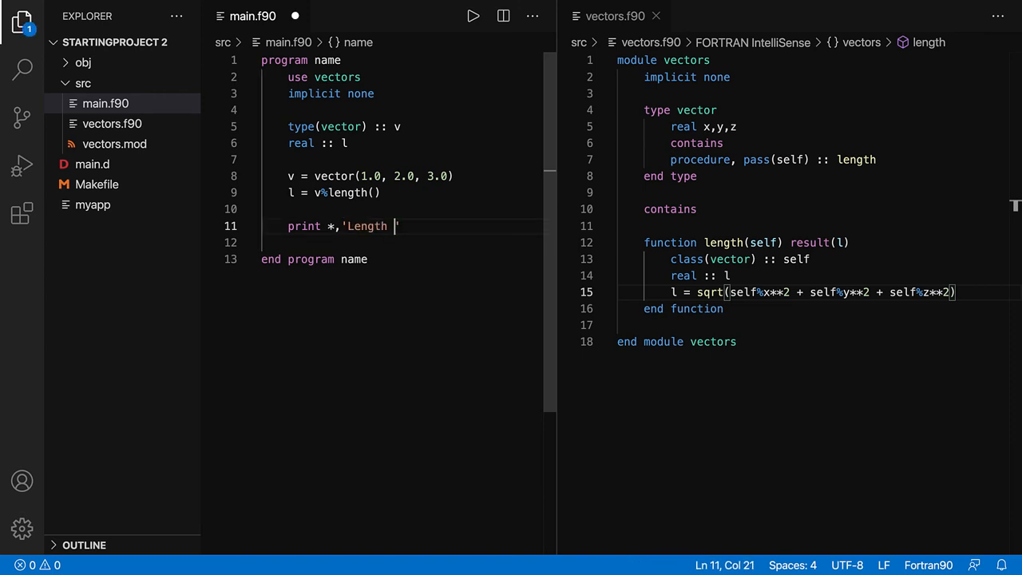
text(, l)
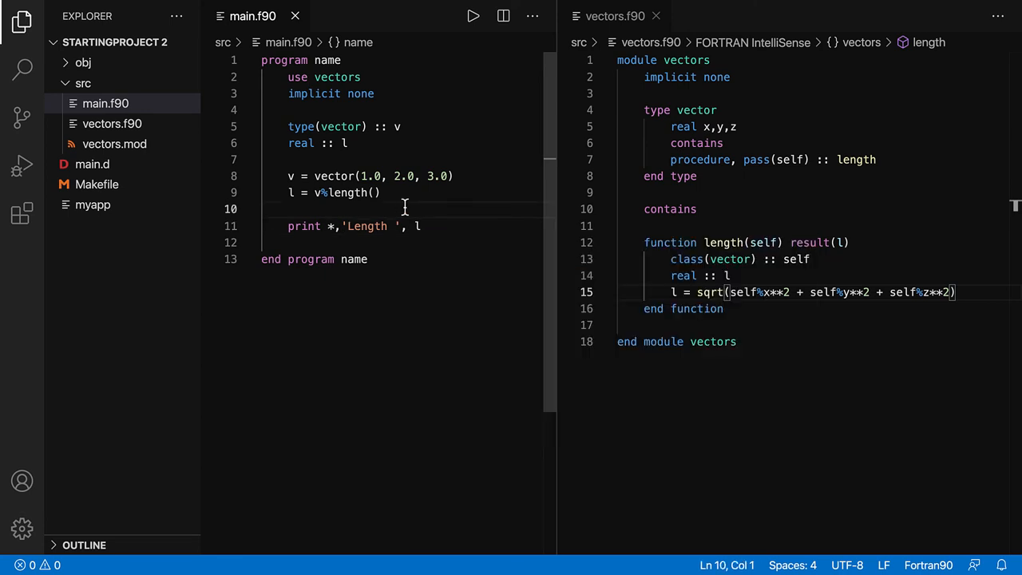
click(473, 16)
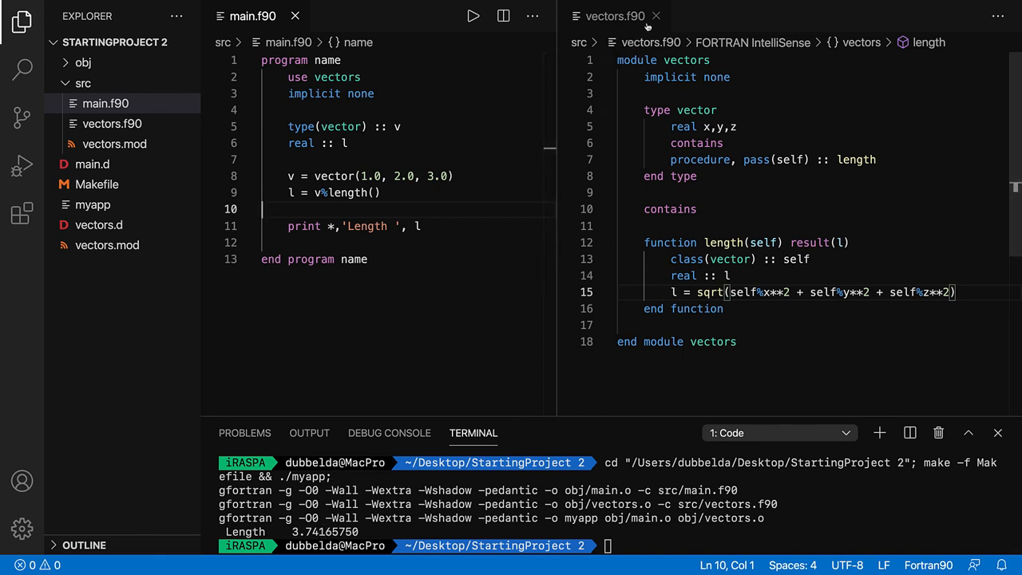
Close the side-by-side vectors.f90 editor, leaving only main.f90 open
click(654, 16)
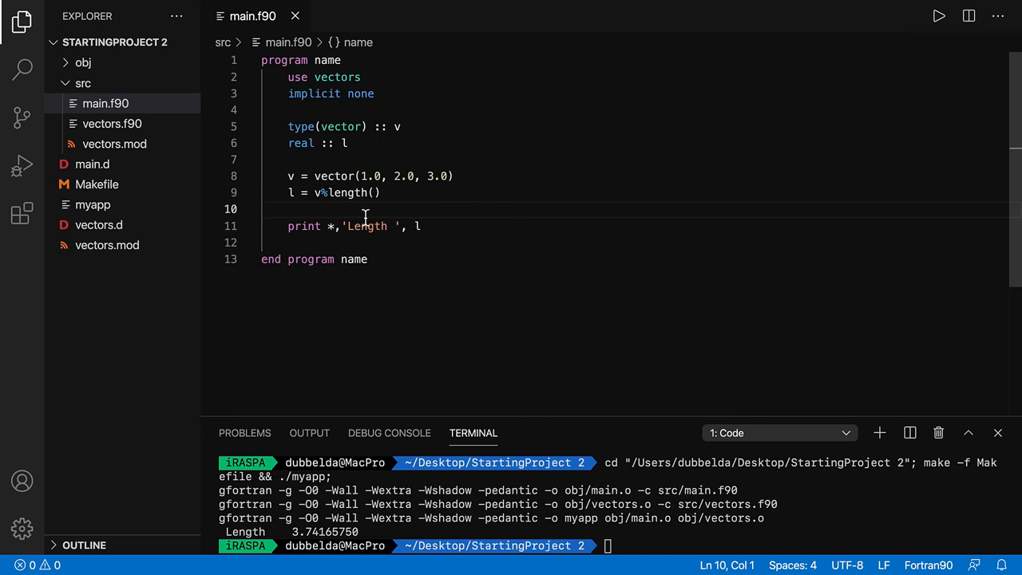
mouse_move(348, 191)
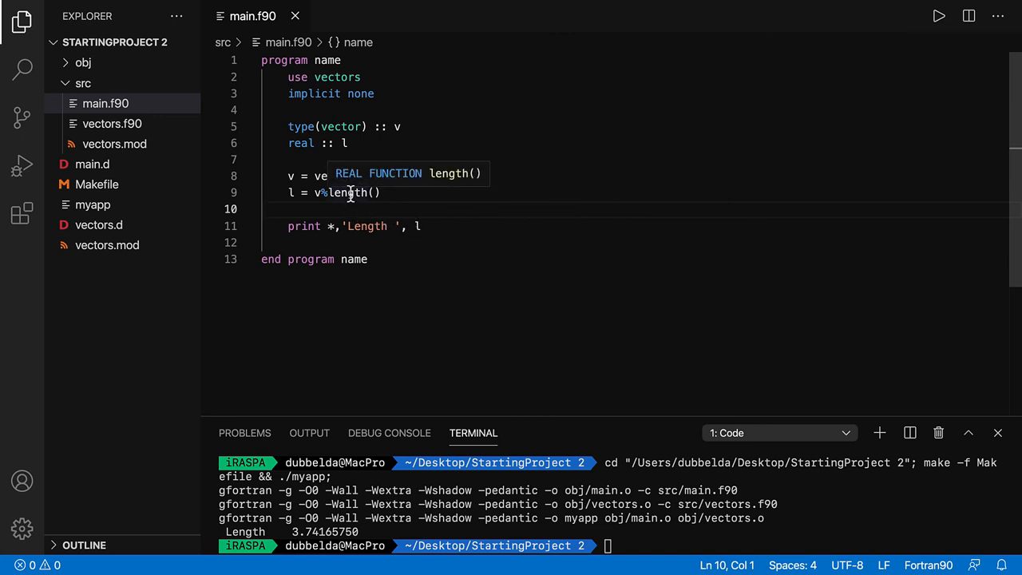
mouse_move(358, 177)
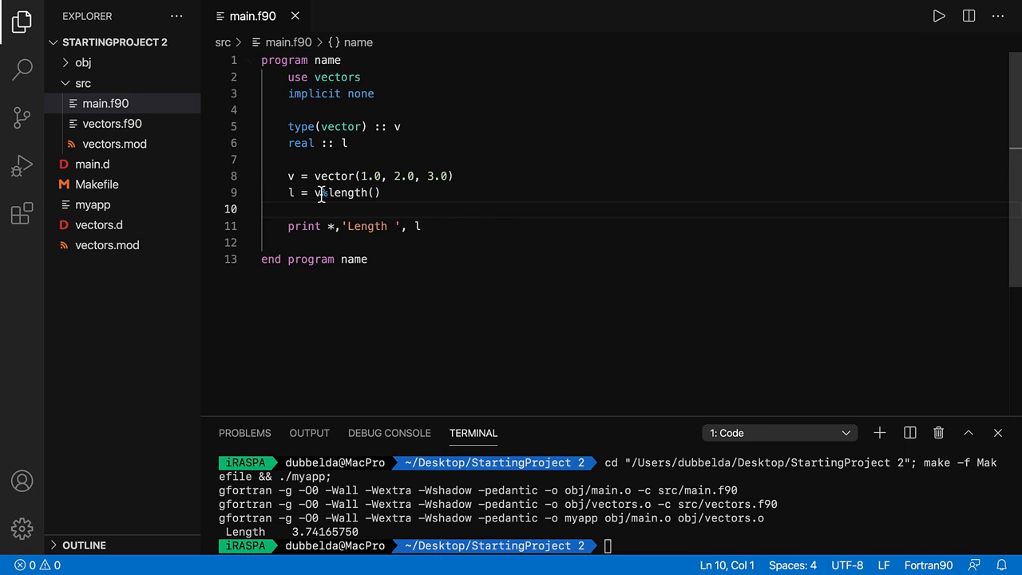
mouse_move(345, 191)
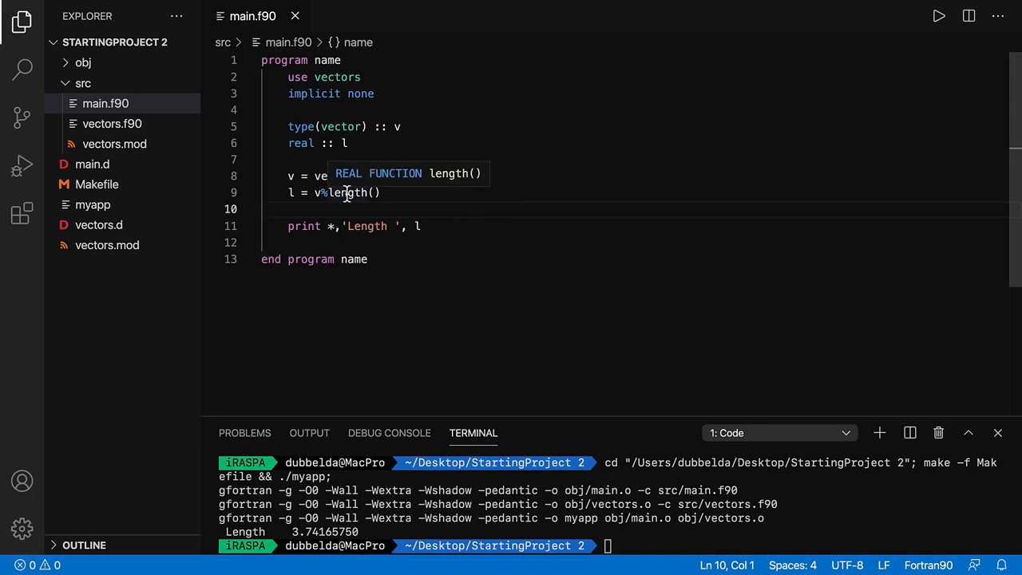
Use Go to Definition on the length call to reopen vectors.f90 at the length function
right_click(344, 192)
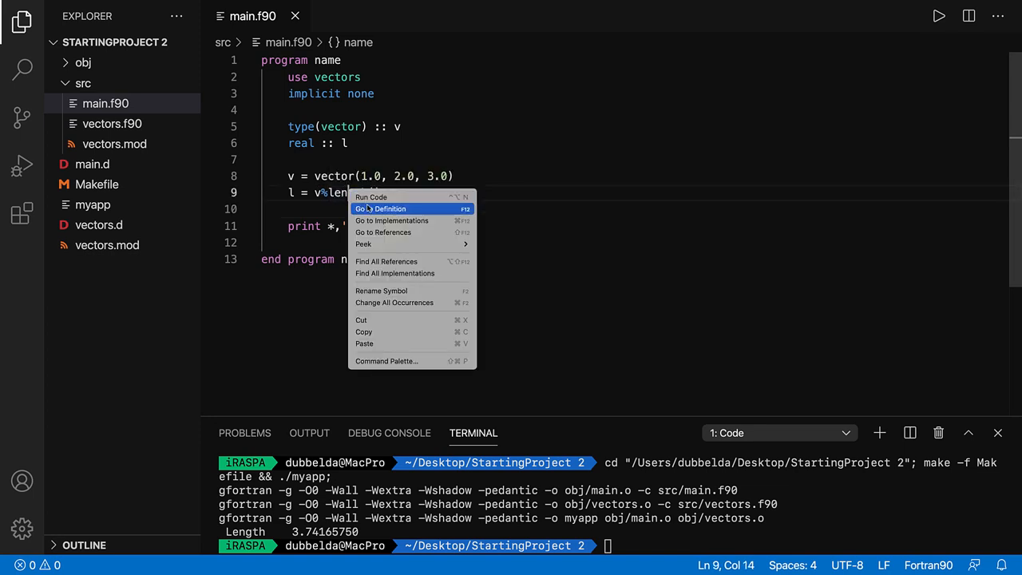
mouse_move(391, 220)
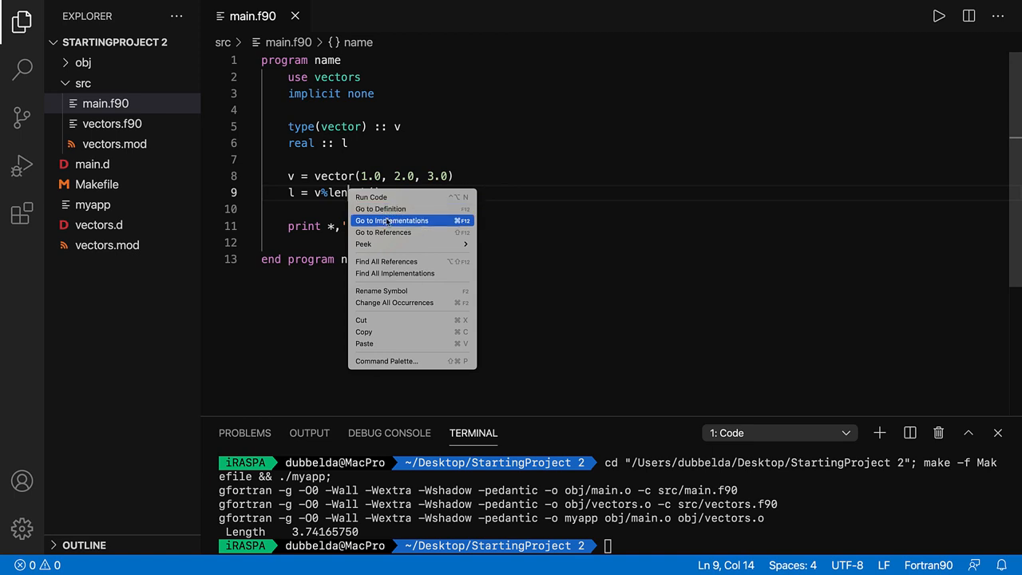
mouse_move(380, 207)
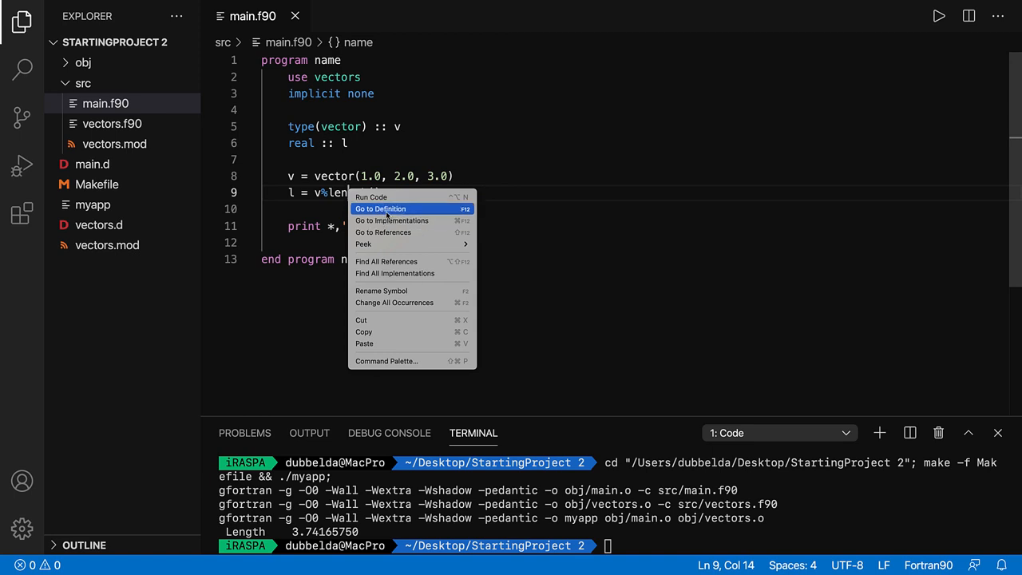
click(380, 207)
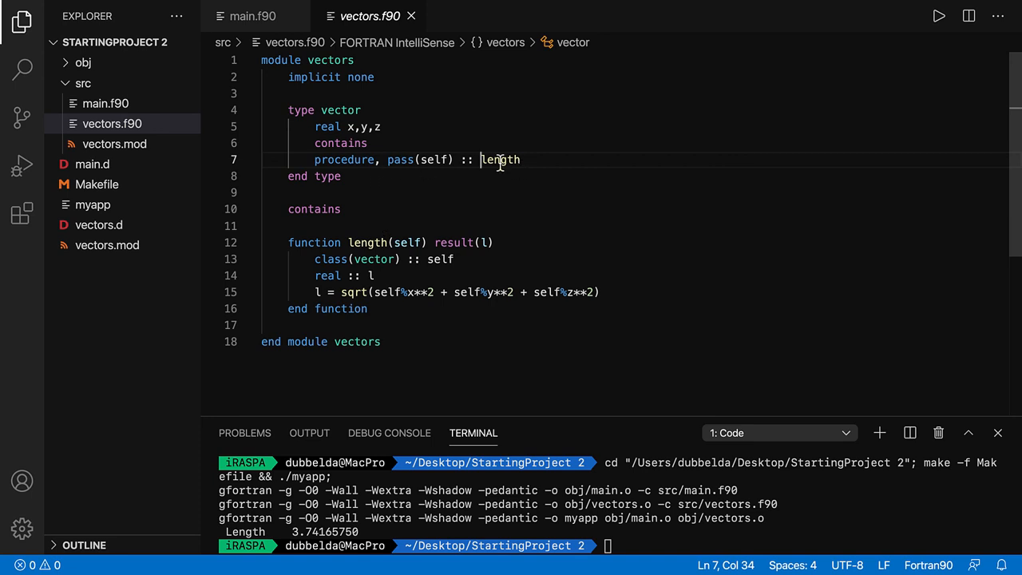
click(253, 16)
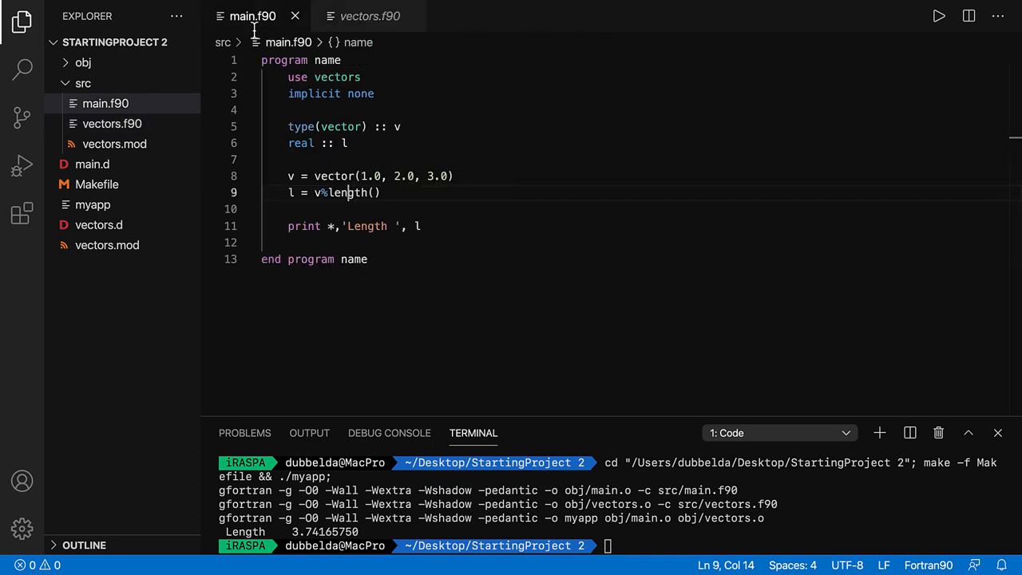
right_click(346, 192)
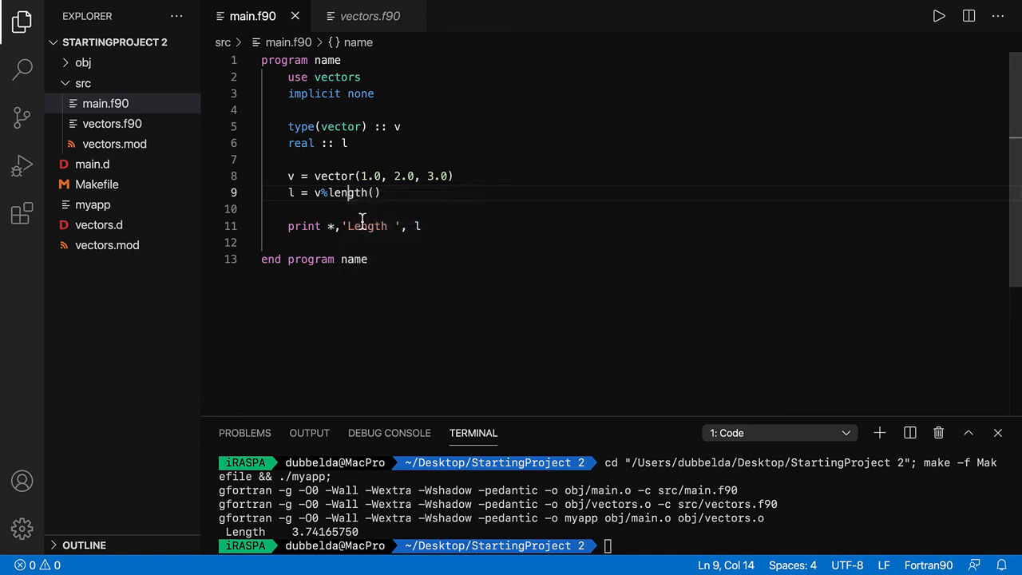
click(369, 16)
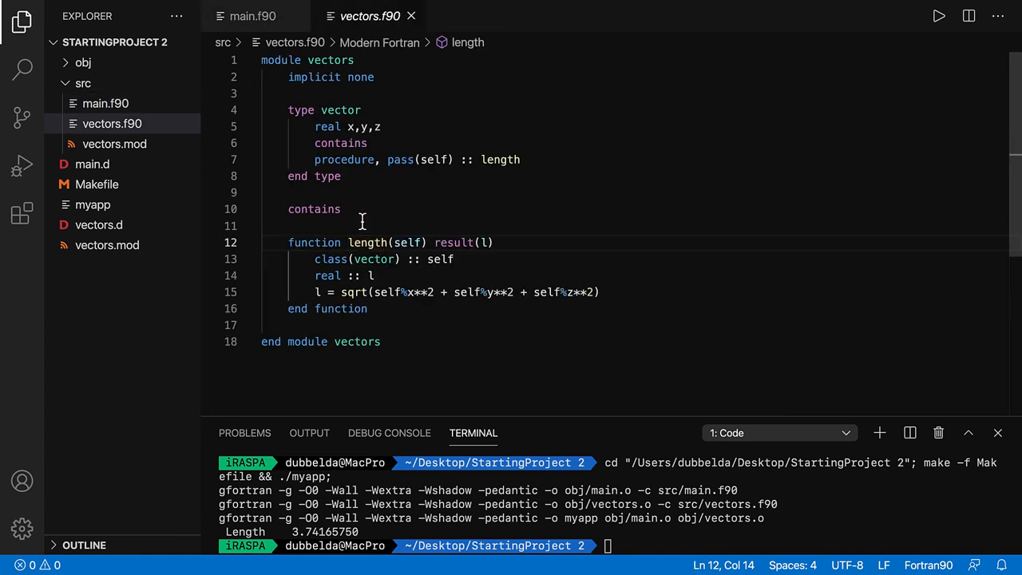